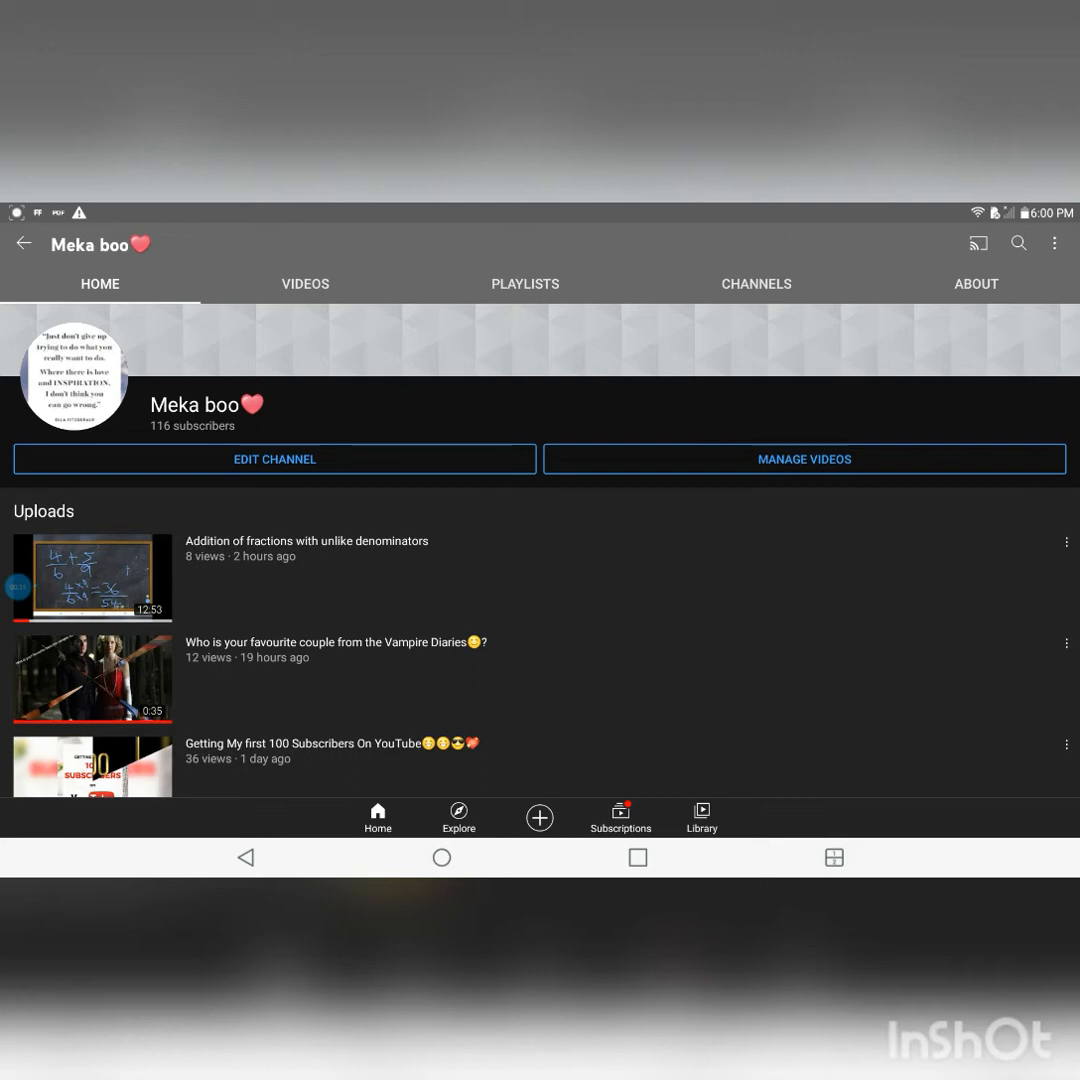
- Browse the channel's existing playlists, then return to the channel home page
{"action": "left_click", "coordinate": [524, 284]}
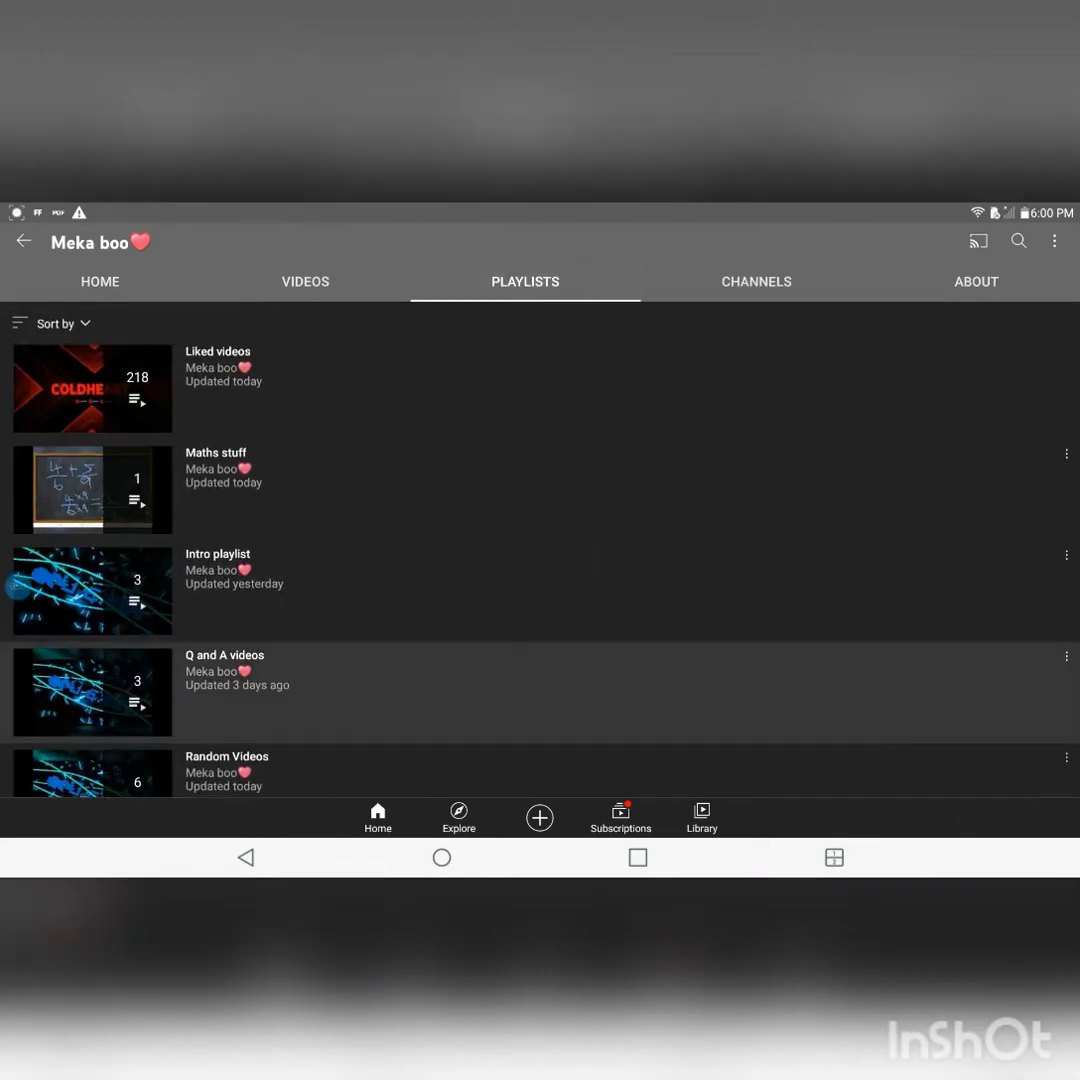
{"action": "scroll", "scroll_direction": "down", "scroll_amount": 3}
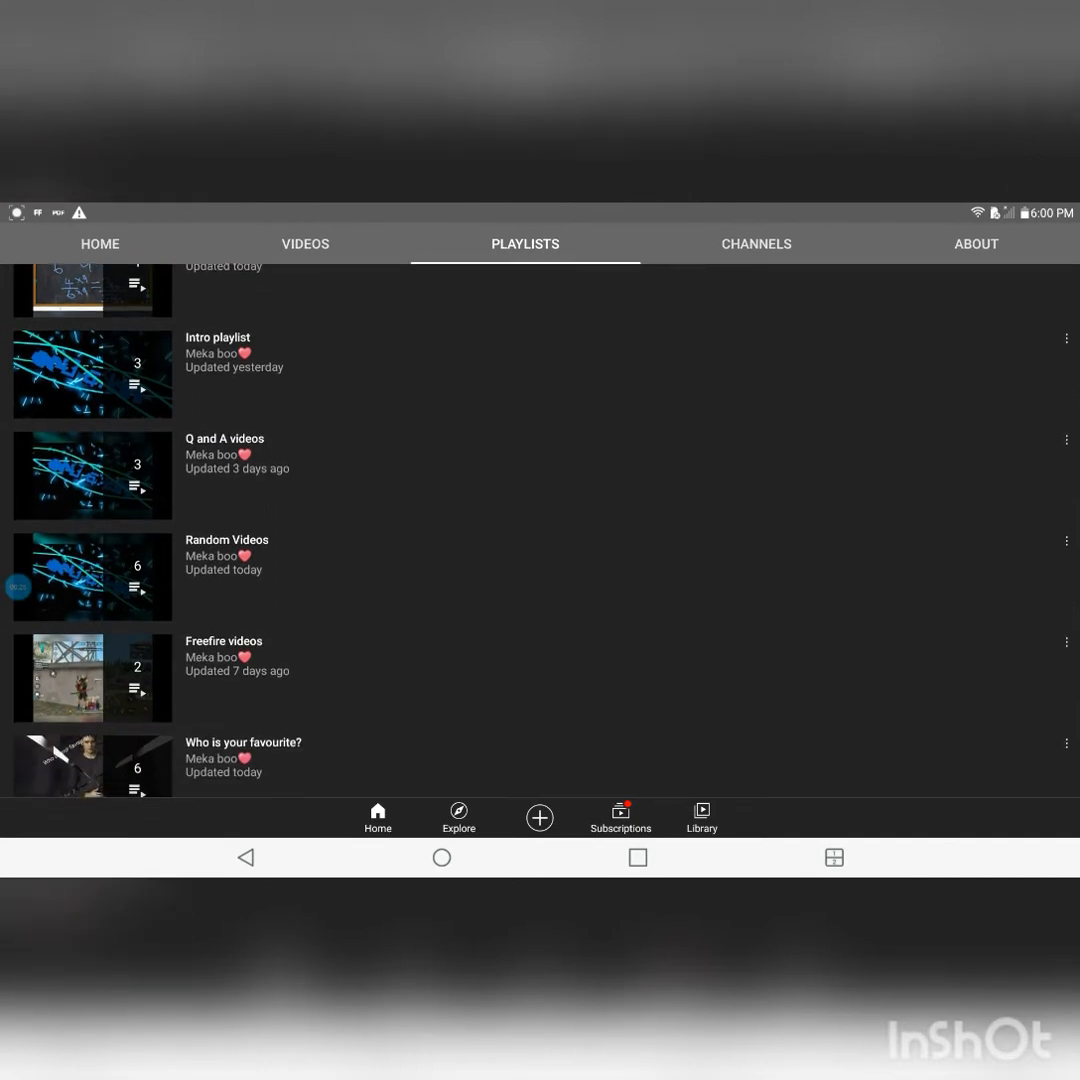
{"action": "scroll", "scroll_direction": "down", "scroll_amount": 3}
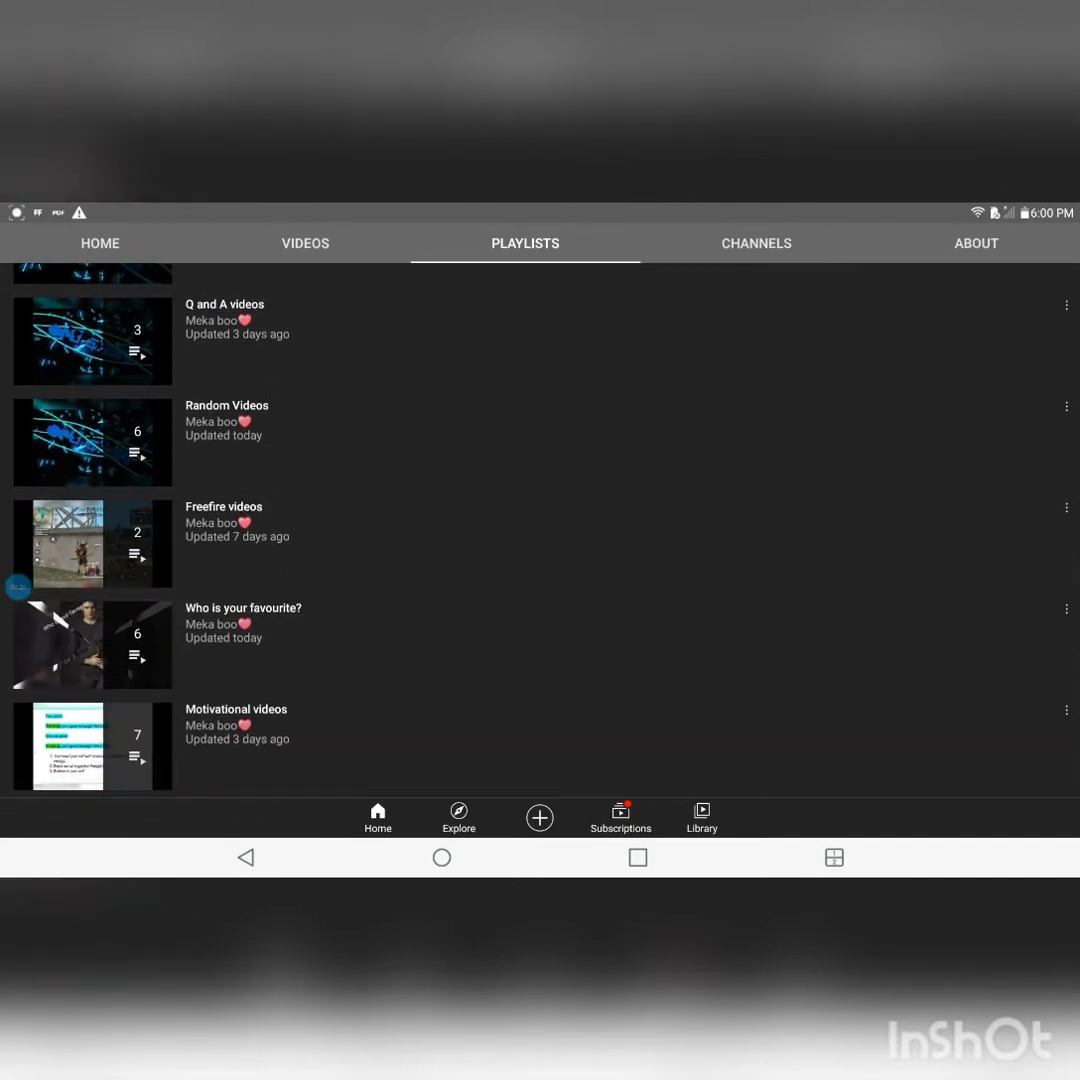
{"action": "scroll", "scroll_direction": "down", "scroll_amount": 3}
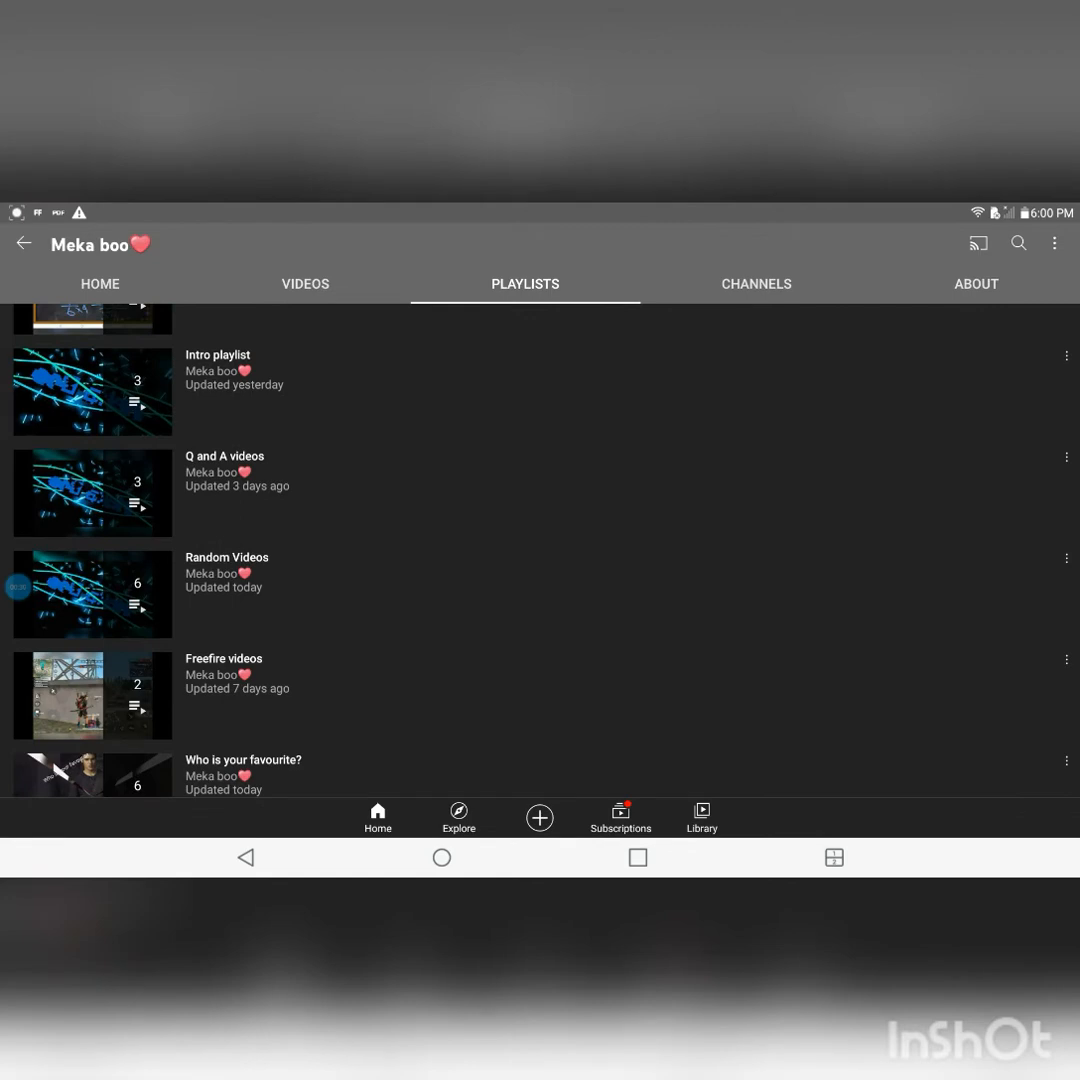
{"action": "left_click", "coordinate": [100, 284]}
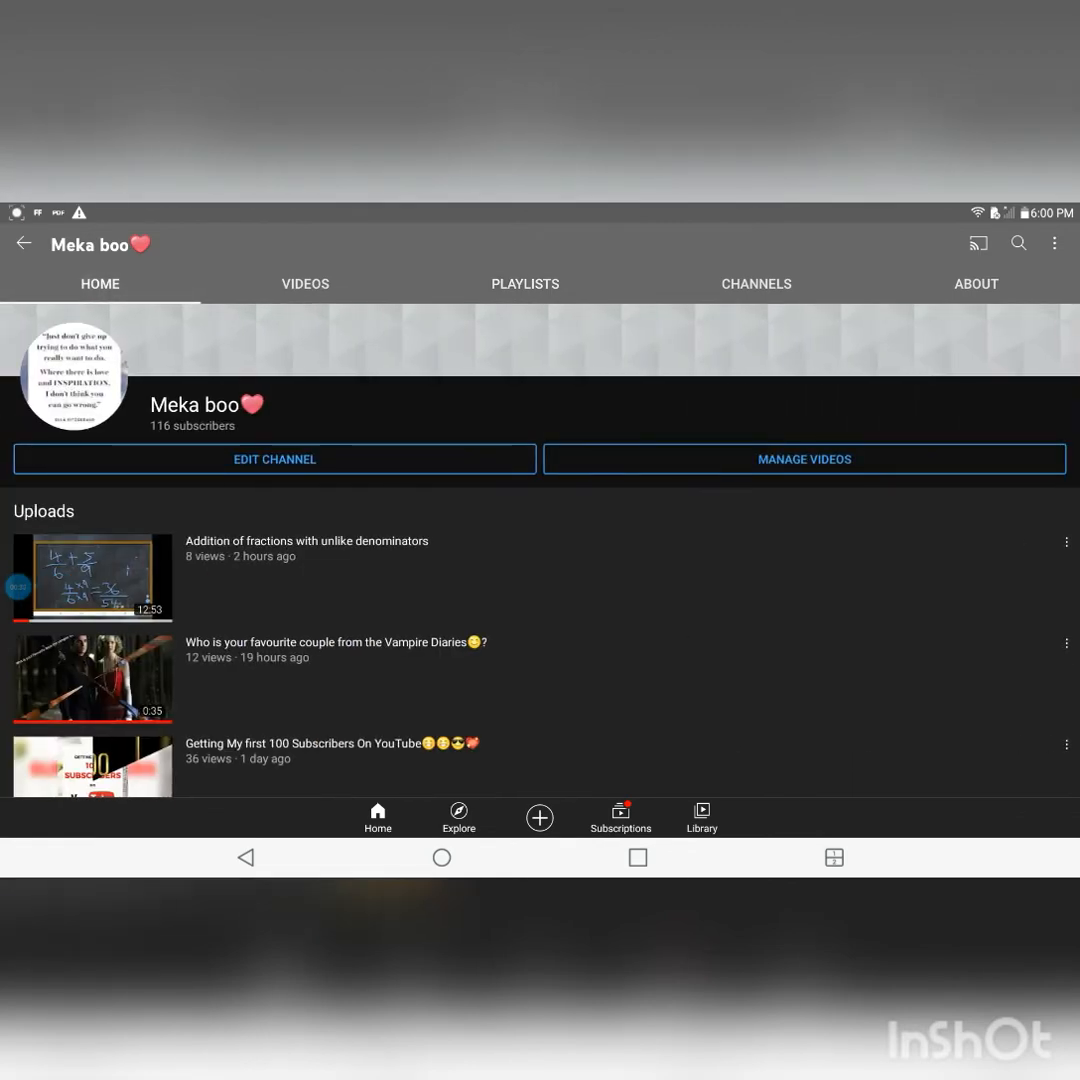
{"action": "scroll", "scroll_direction": "down", "scroll_amount": 3}
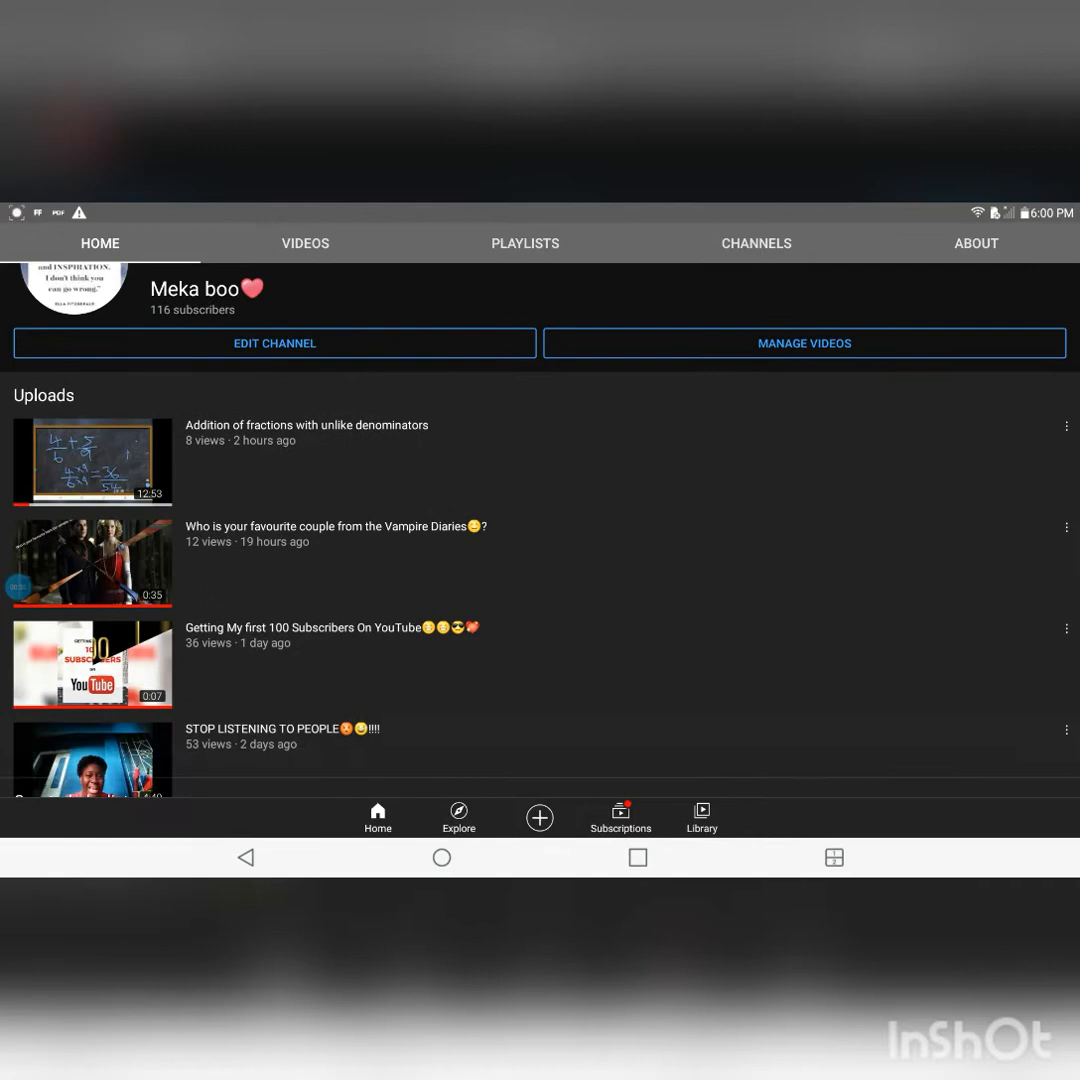
{"action": "scroll", "scroll_direction": "up", "scroll_amount": 3}
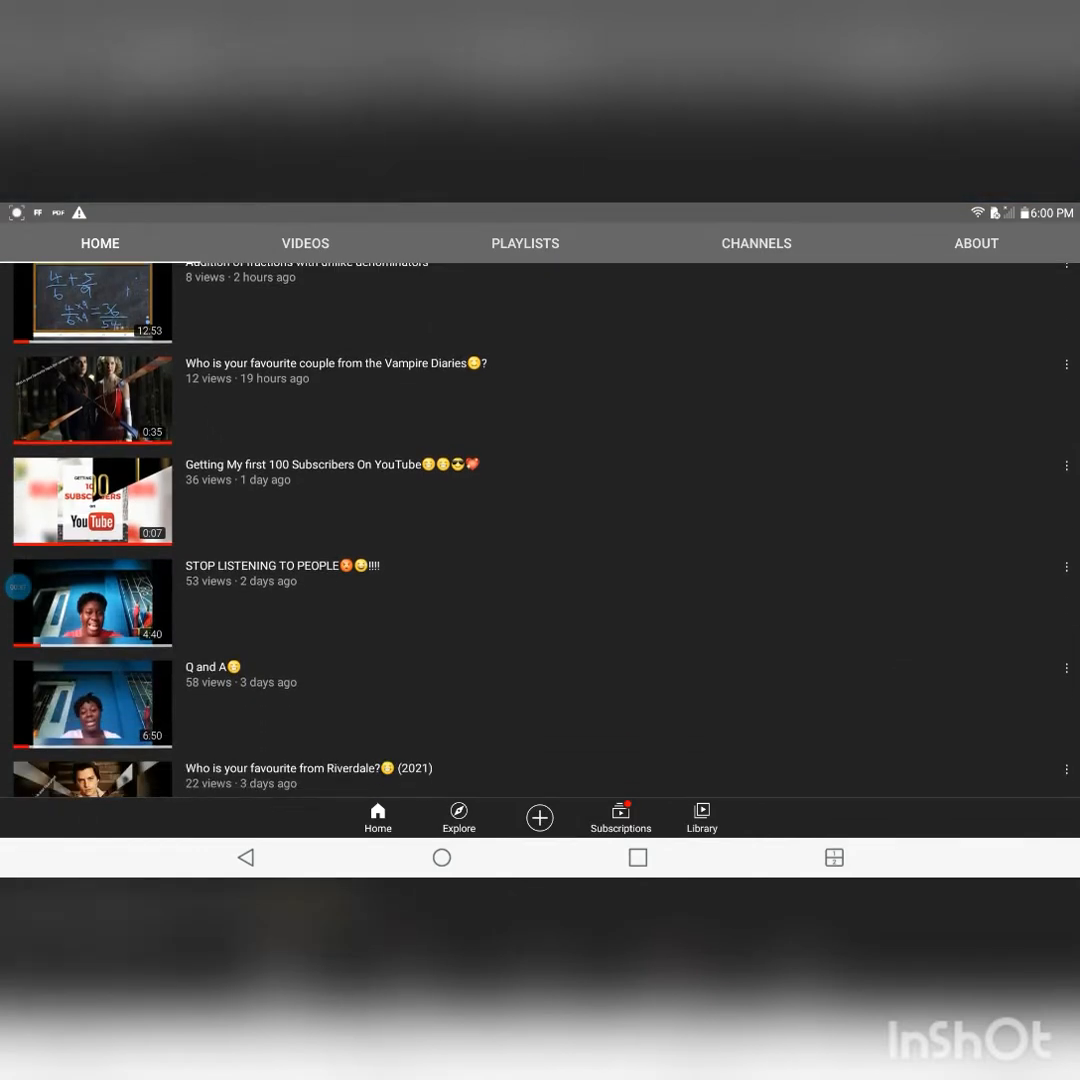
{"action": "scroll", "scroll_direction": "down", "scroll_amount": 3}
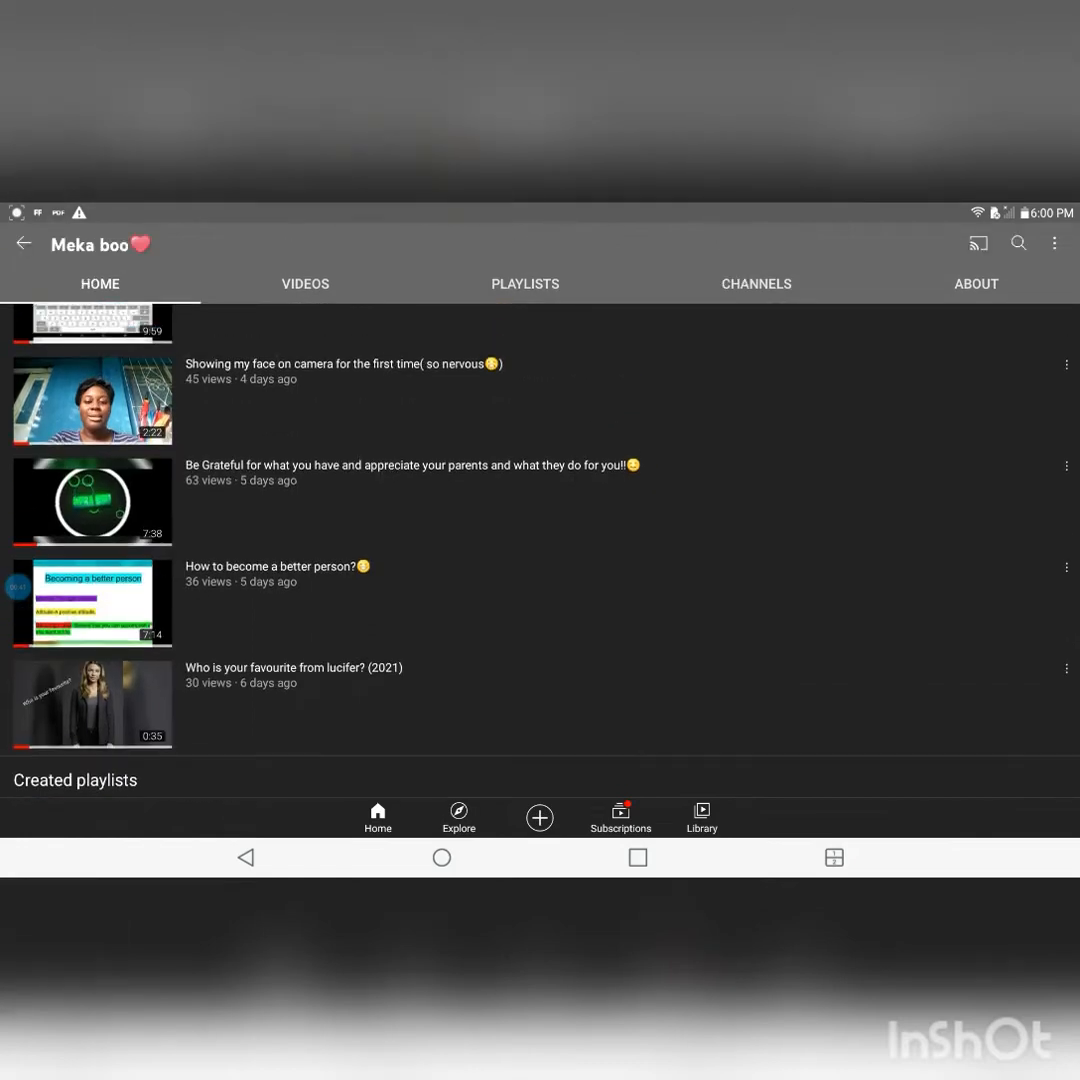
{"action": "scroll", "scroll_direction": "up", "scroll_amount": 3}
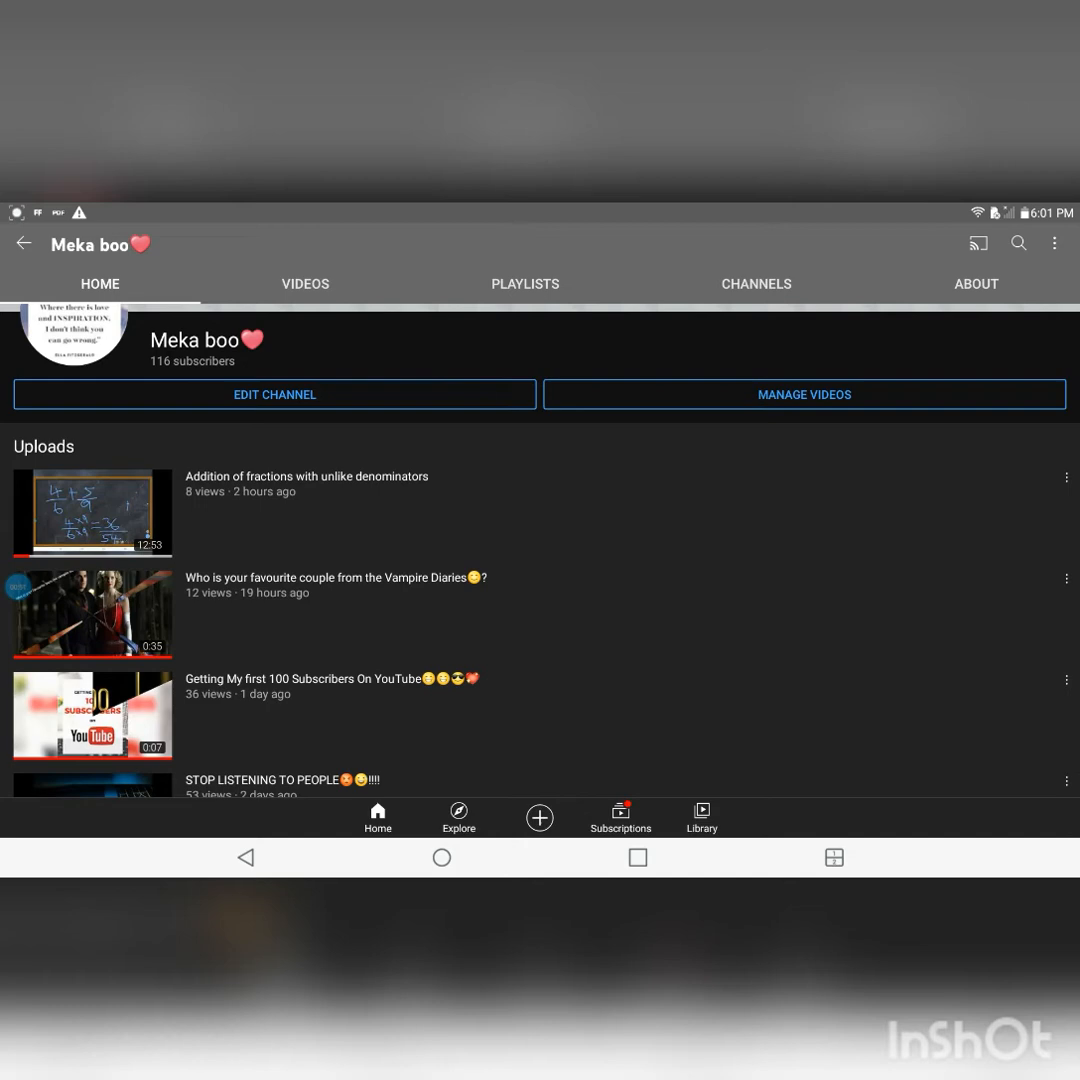
- Start a new playlist from the fractions upload's Save to playlist menu
{"action": "left_click", "coordinate": [1064, 476]}
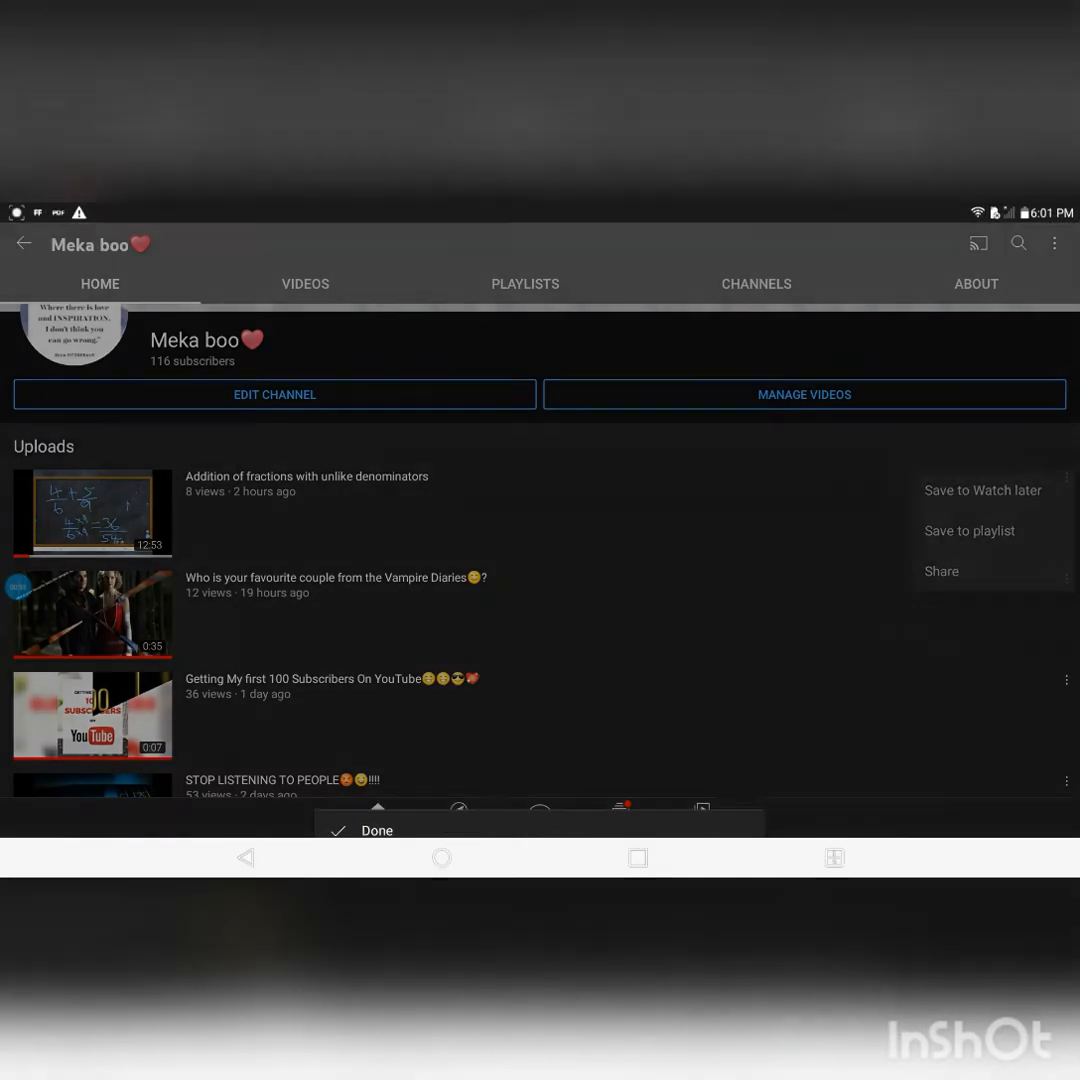
{"action": "left_click", "coordinate": [968, 532]}
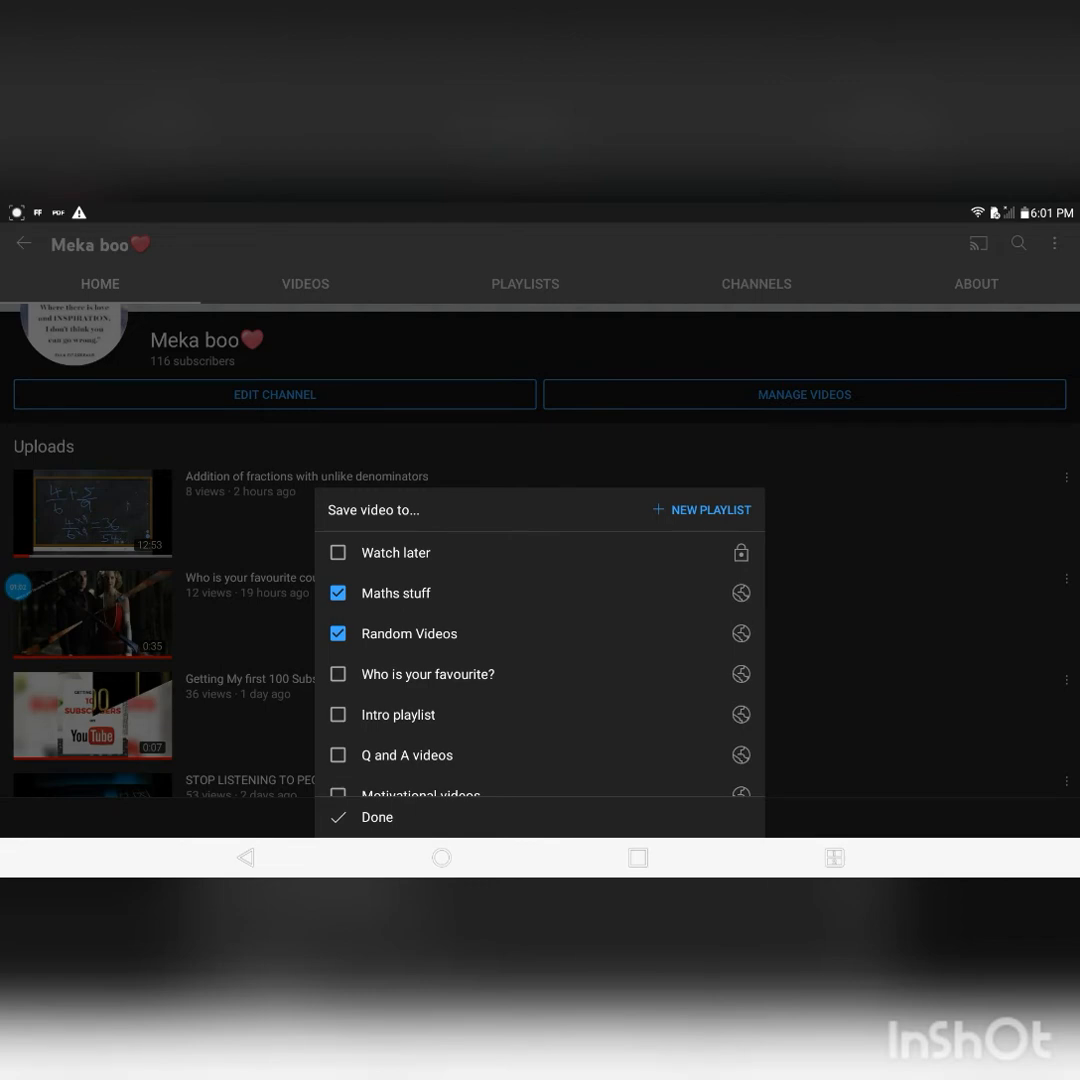
{"action": "left_click", "coordinate": [710, 510]}
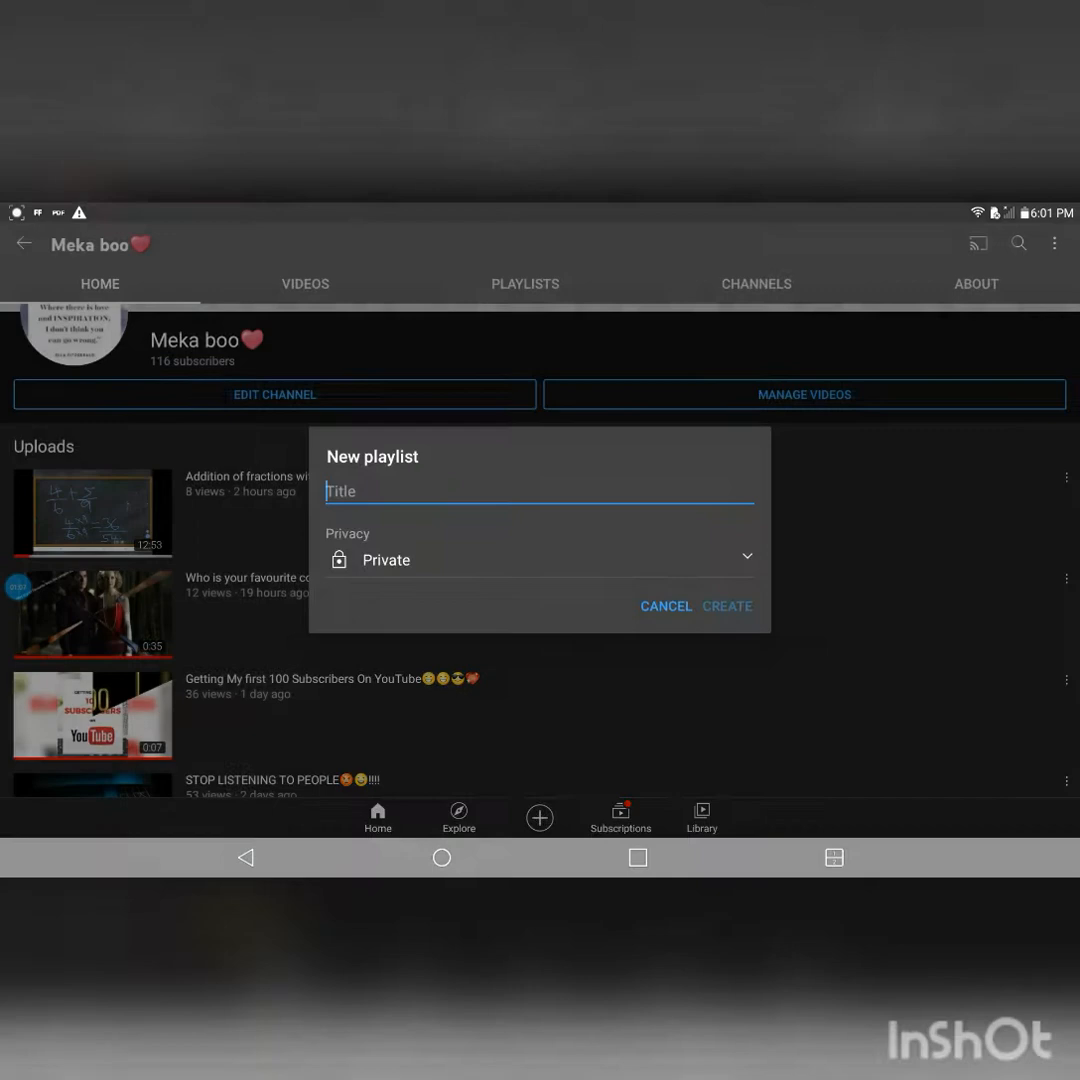
- Create a public playlist titled 'Maths stuff' and return to the channel home
{"action": "left_click", "coordinate": [540, 560]}
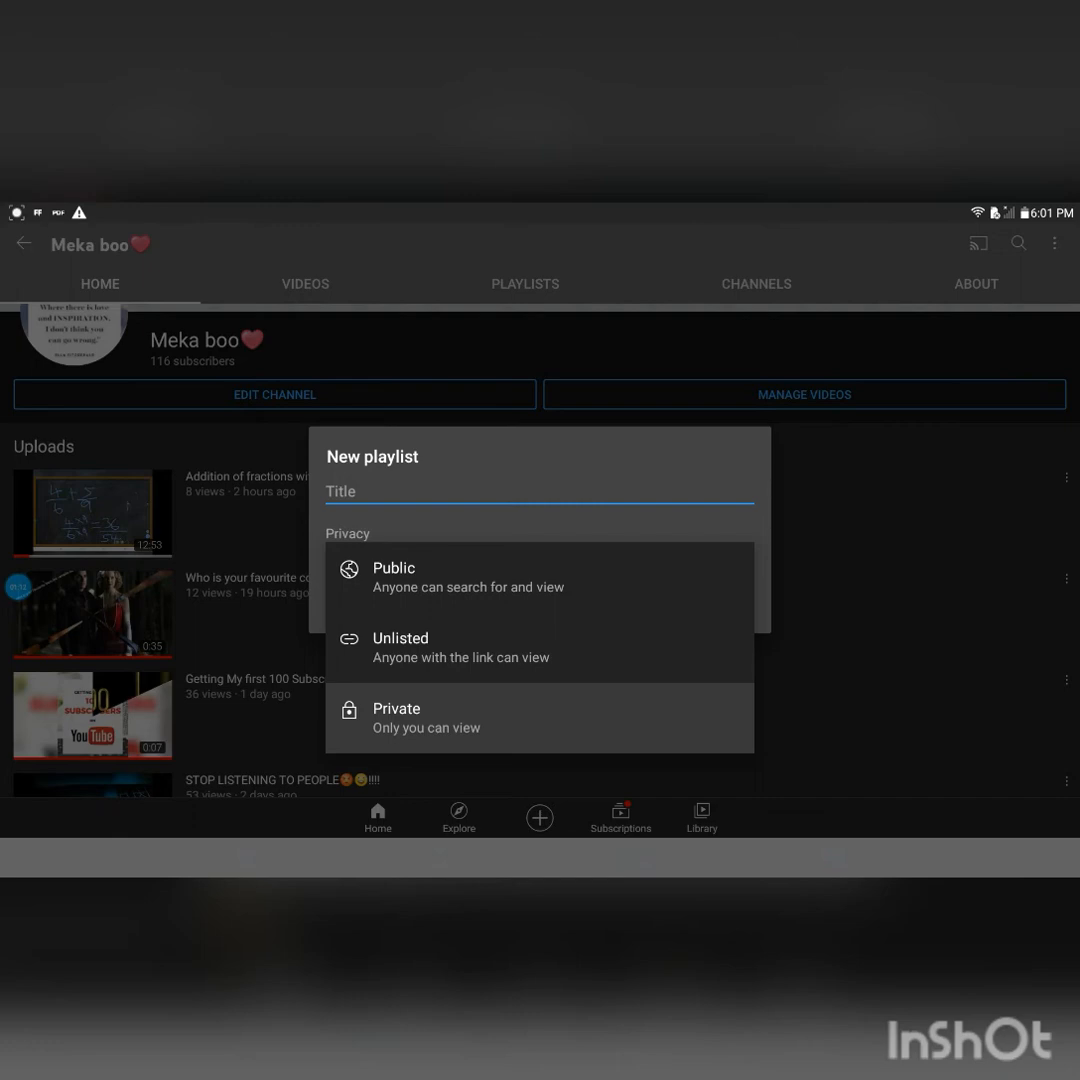
{"action": "left_click", "coordinate": [392, 568]}
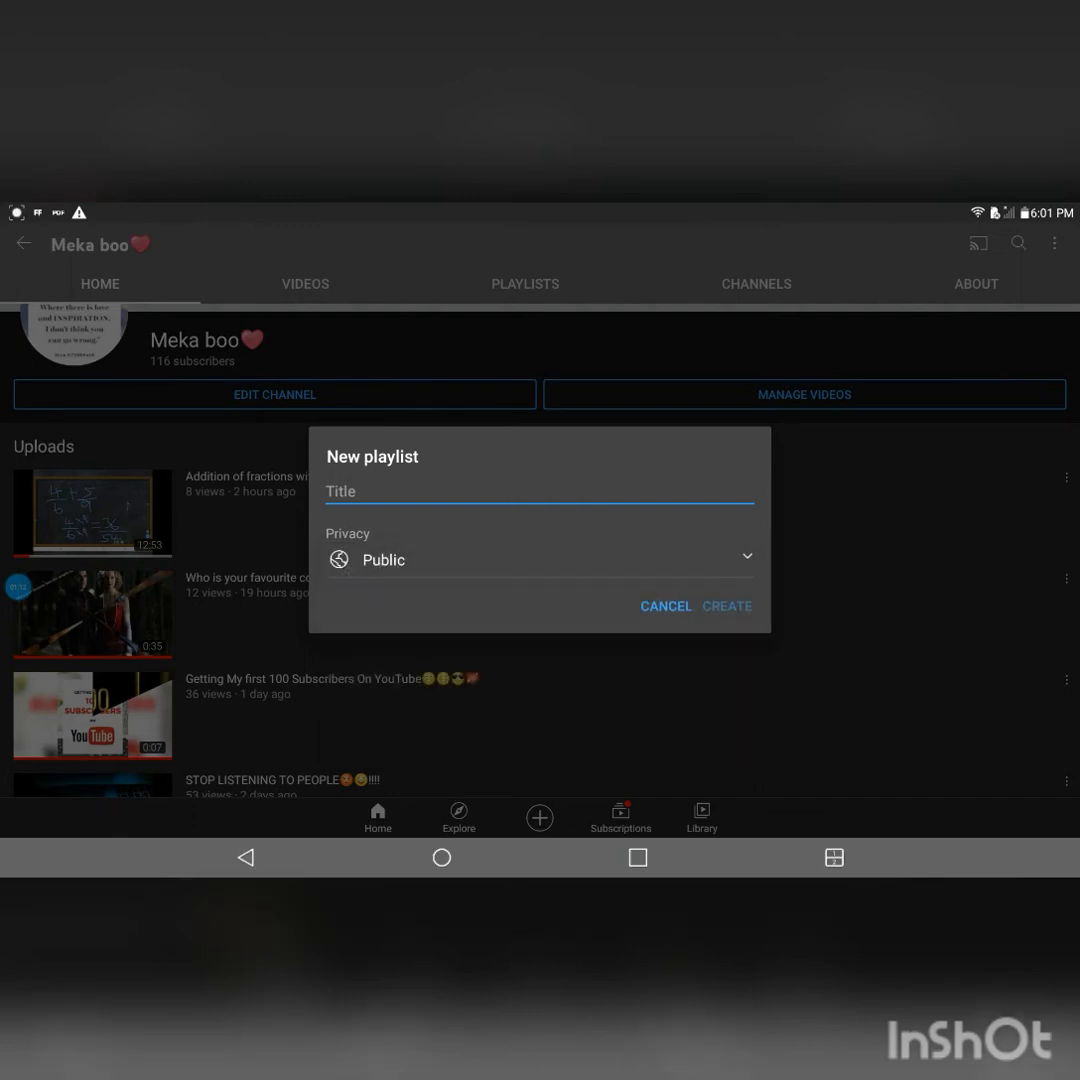
{"action": "left_click", "coordinate": [538, 492]}
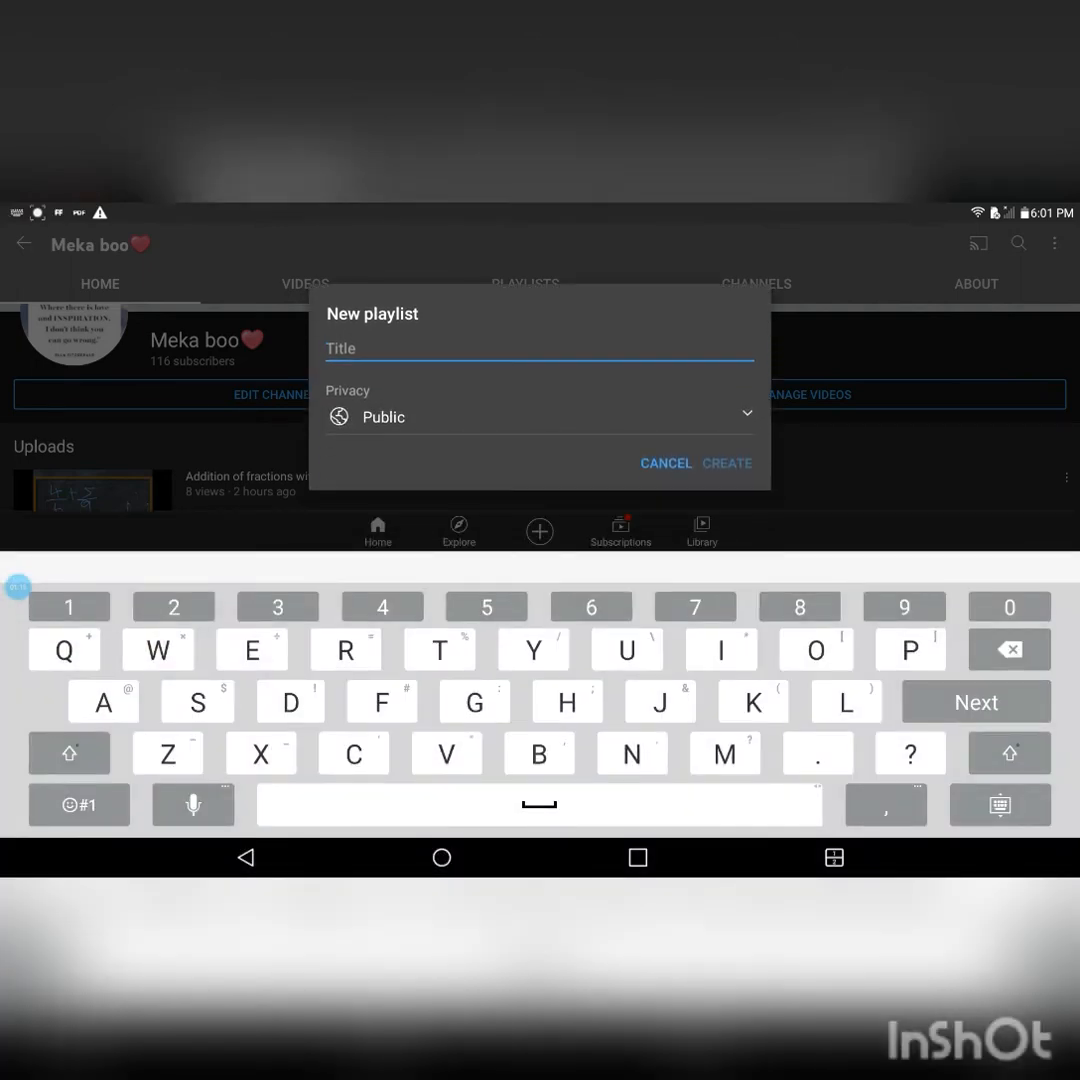
{"action": "type", "text": "M"}
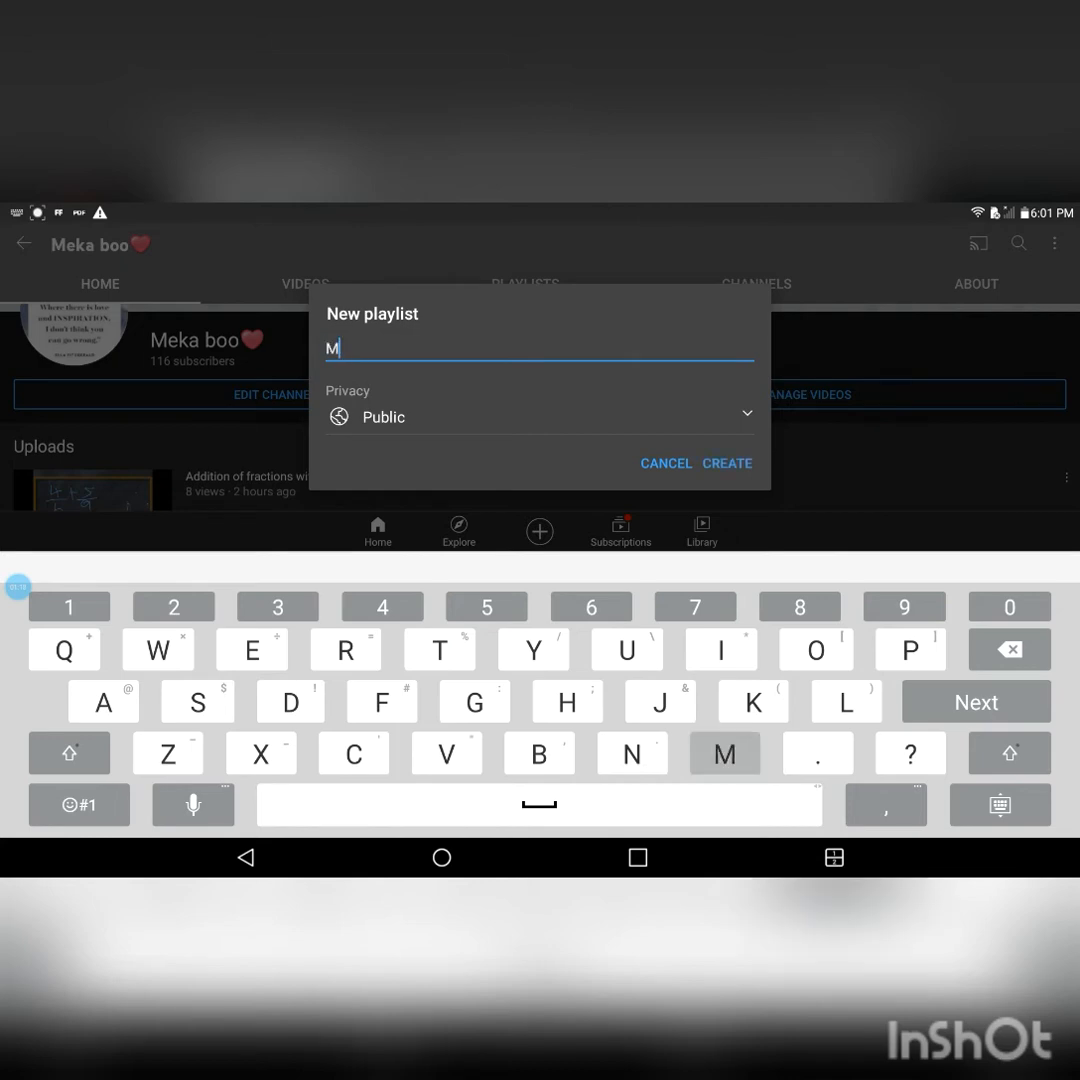
{"action": "type", "text": "aths stuff"}
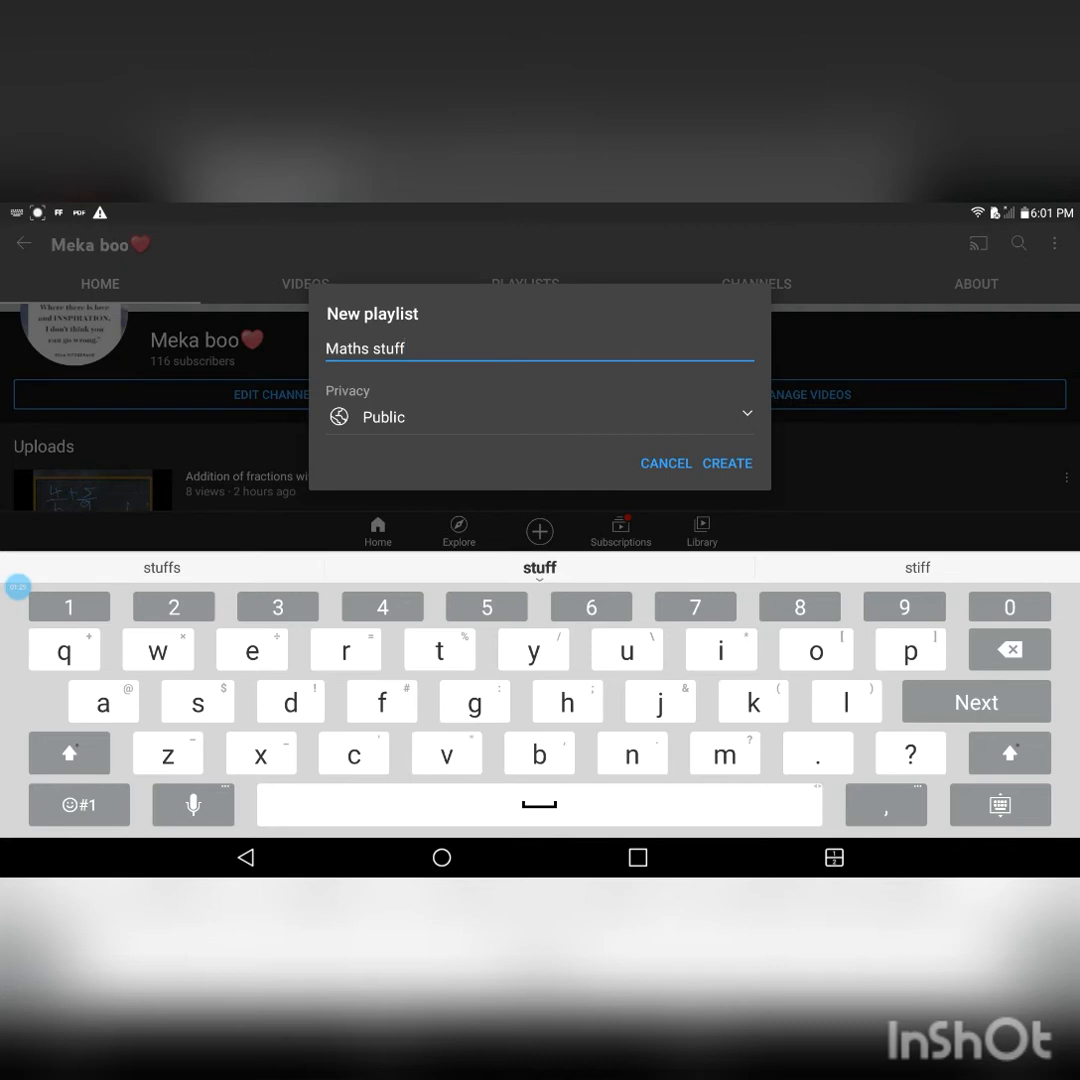
{"action": "left_click", "coordinate": [728, 464]}
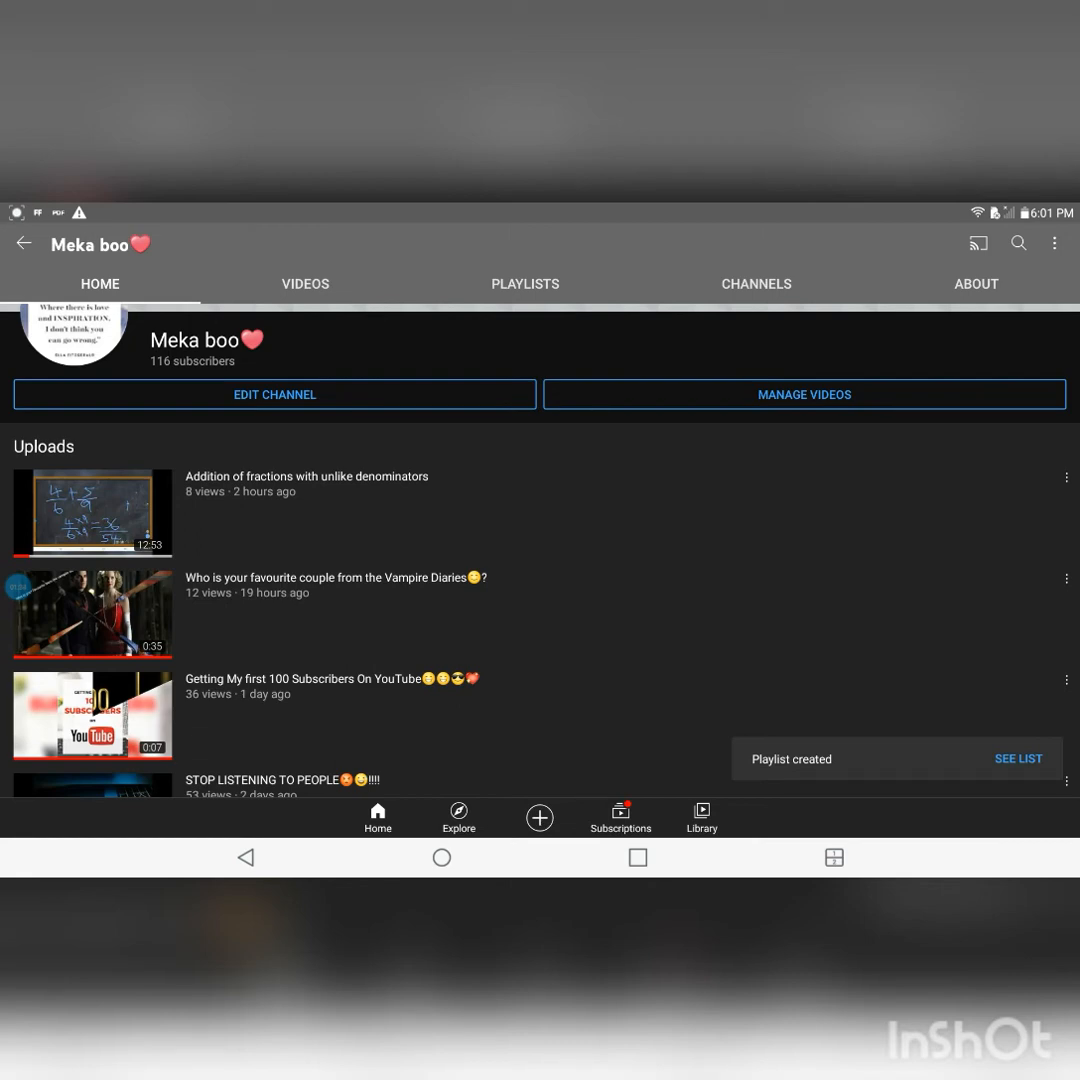
{"action": "left_click", "coordinate": [524, 284]}
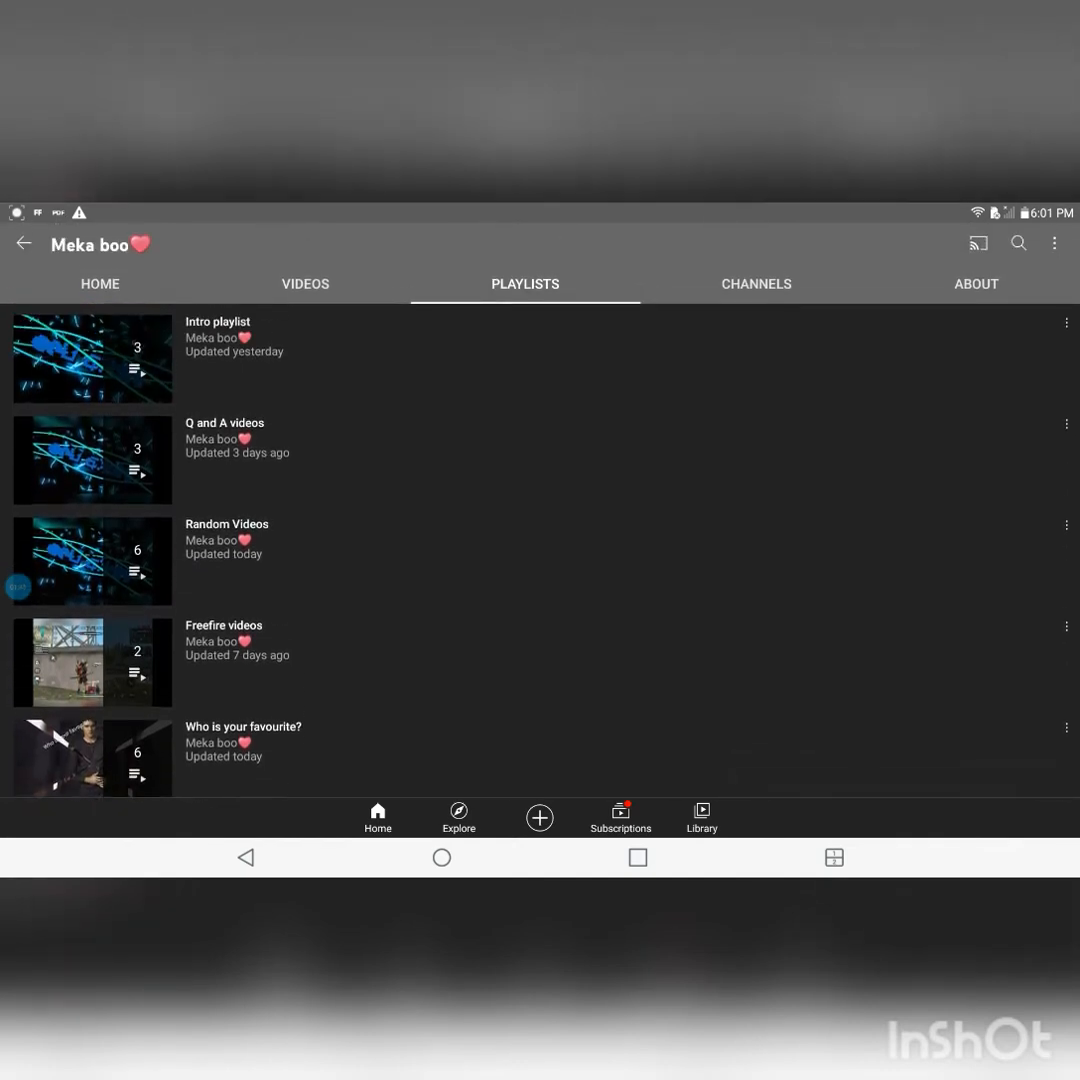
{"action": "scroll", "scroll_direction": "up", "scroll_amount": 3}
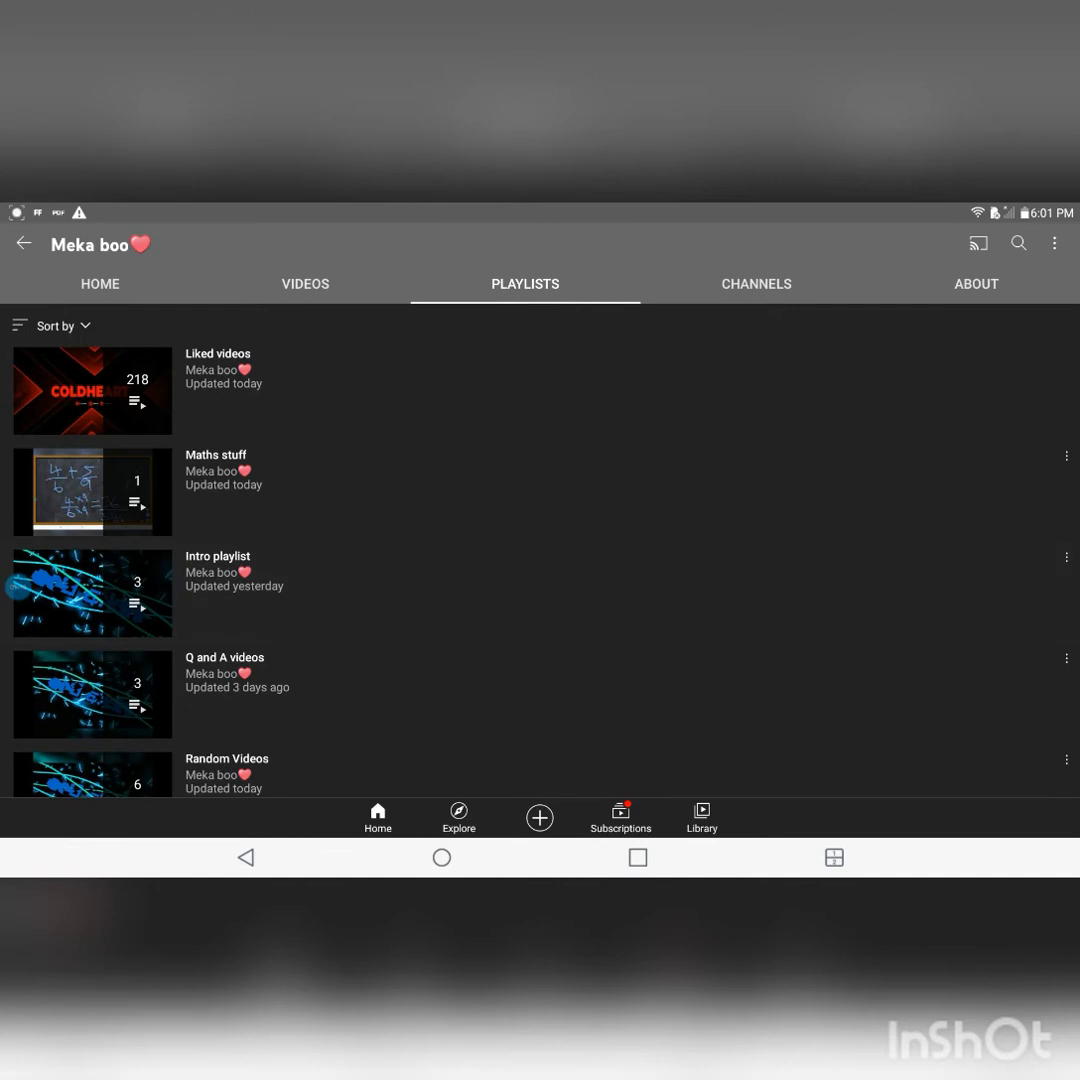
{"action": "scroll", "scroll_direction": "down", "scroll_amount": 3}
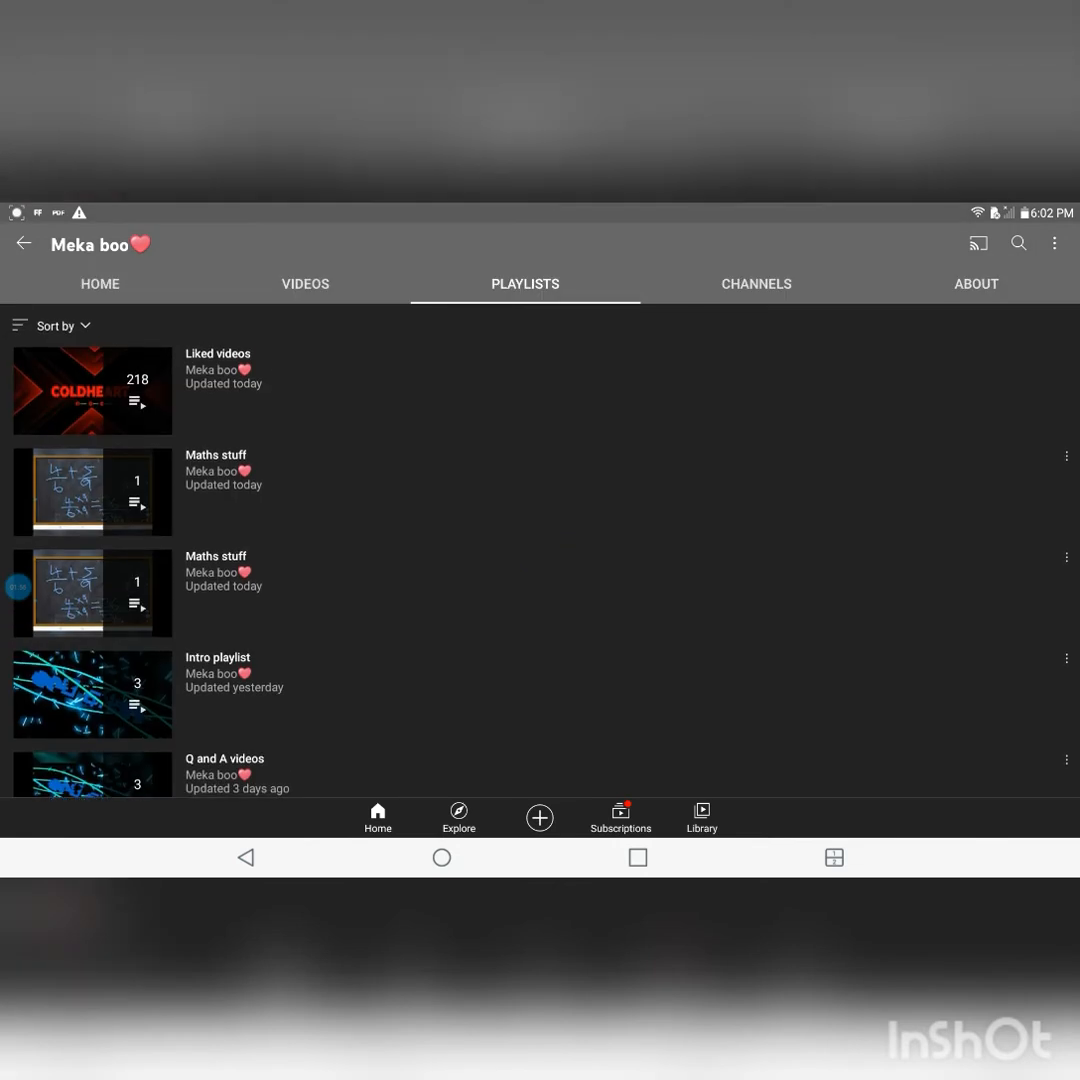
{"action": "left_click", "coordinate": [100, 284]}
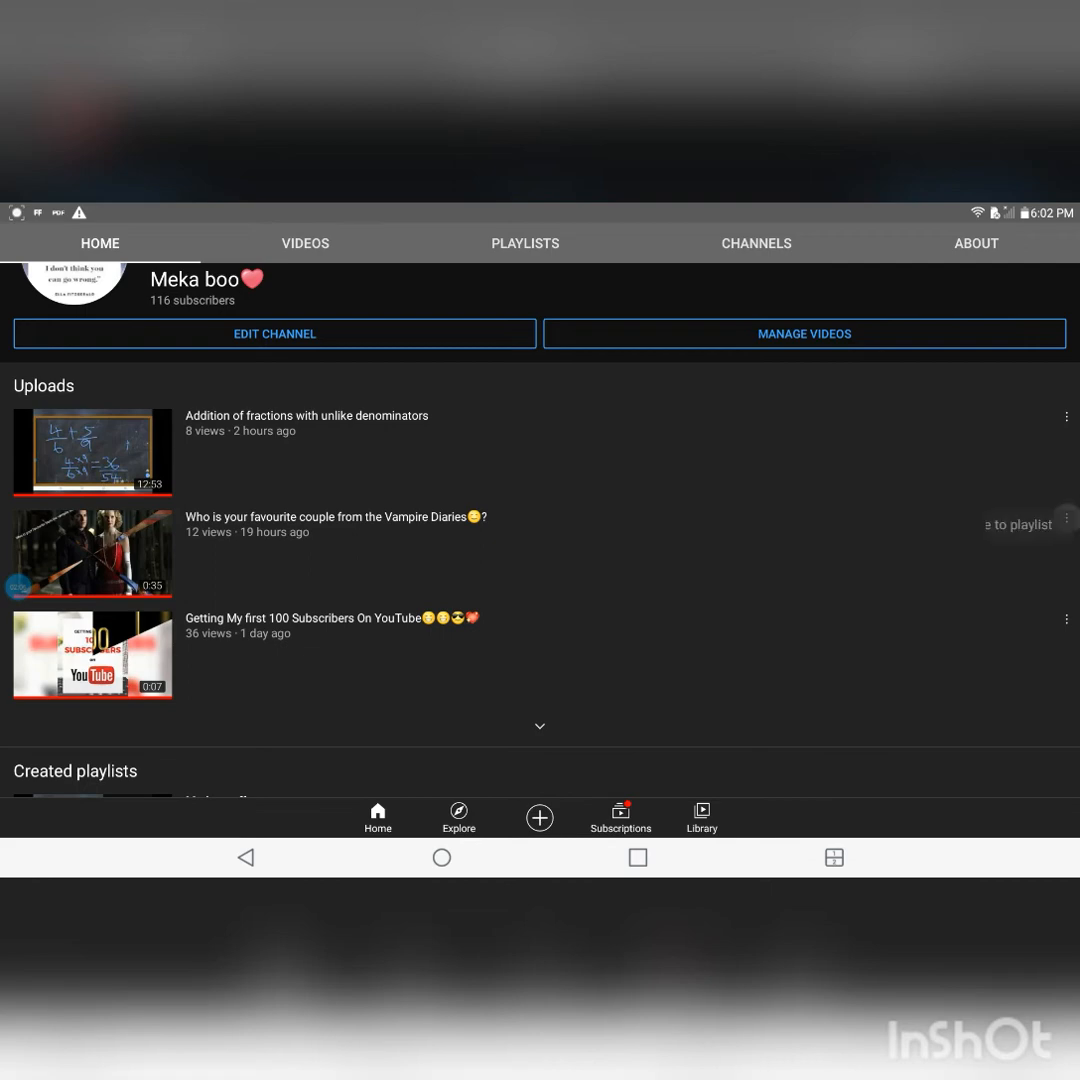
- Save the Vampire Diaries couple video into the first Maths stuff playlist
{"action": "left_click", "coordinate": [1064, 532]}
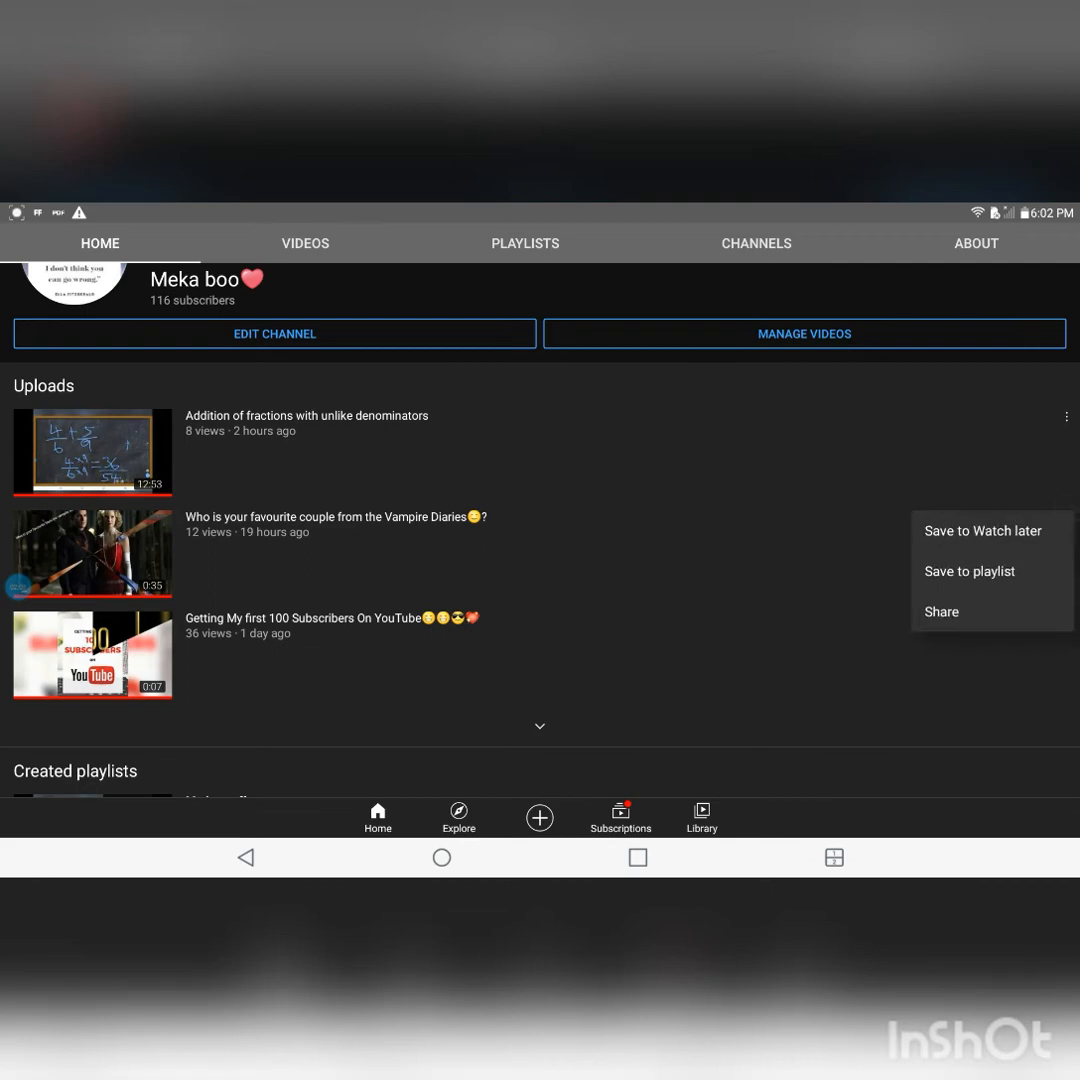
{"action": "left_click", "coordinate": [968, 572]}
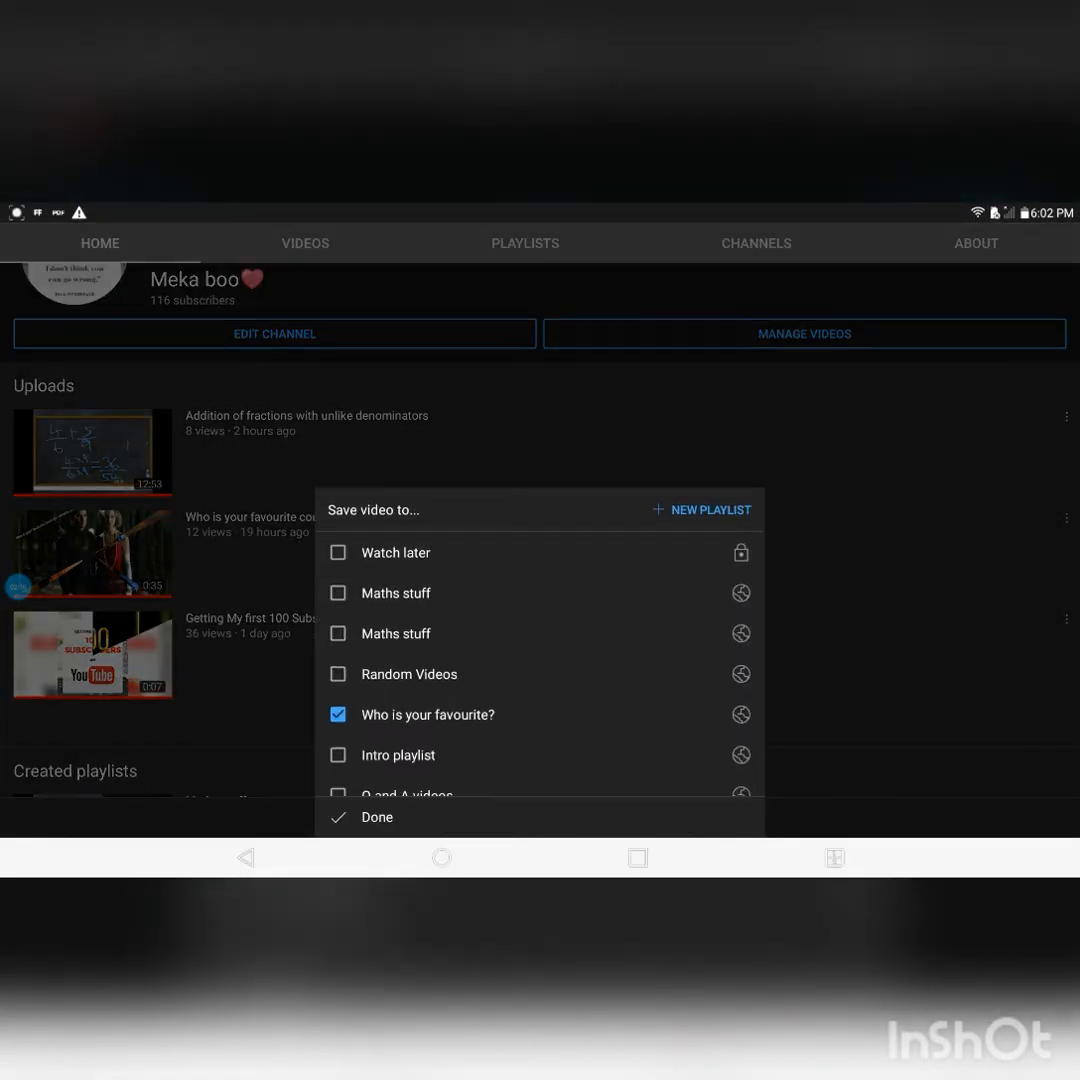
{"action": "scroll", "scroll_direction": "up", "scroll_amount": 3}
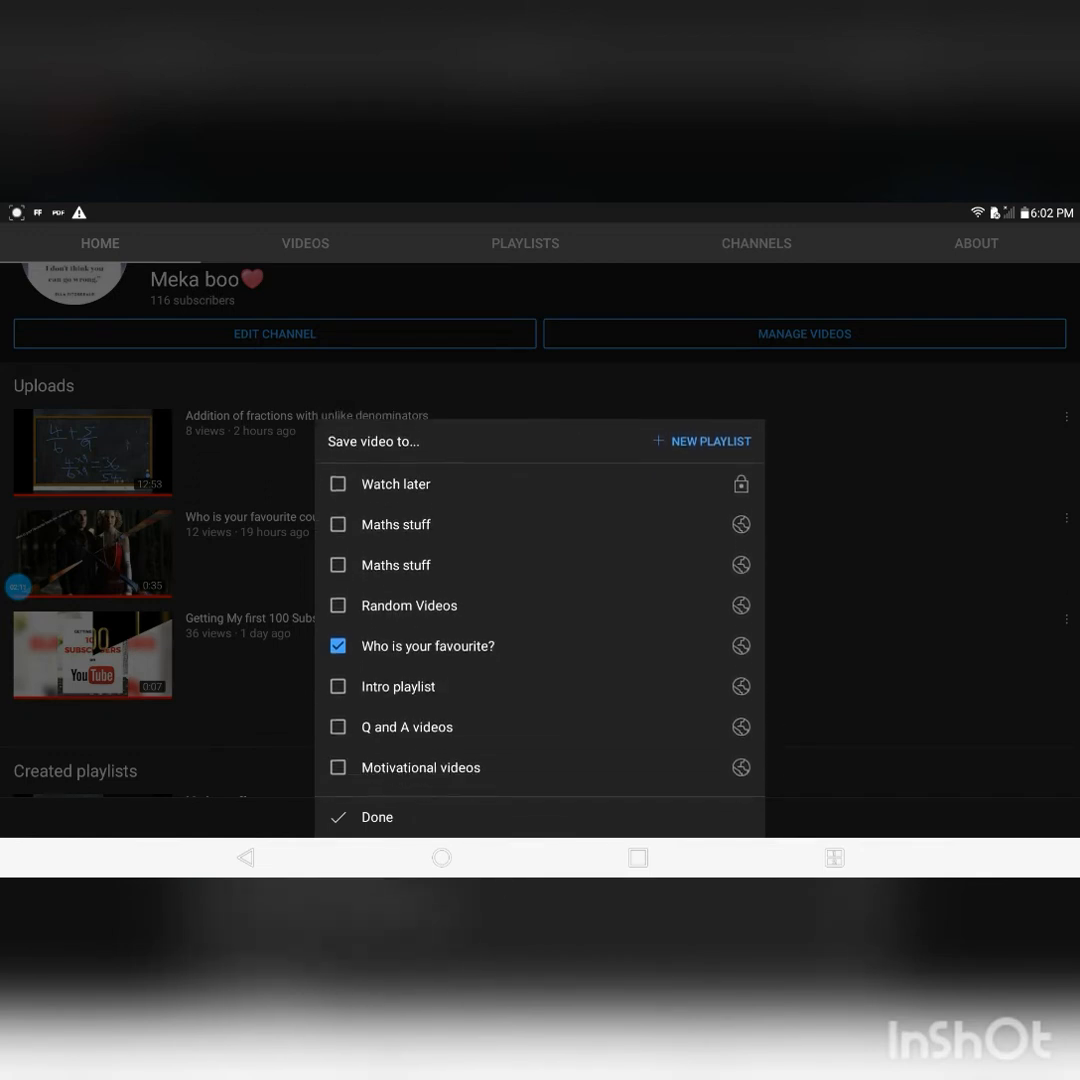
{"action": "scroll", "scroll_direction": "up", "scroll_amount": 3}
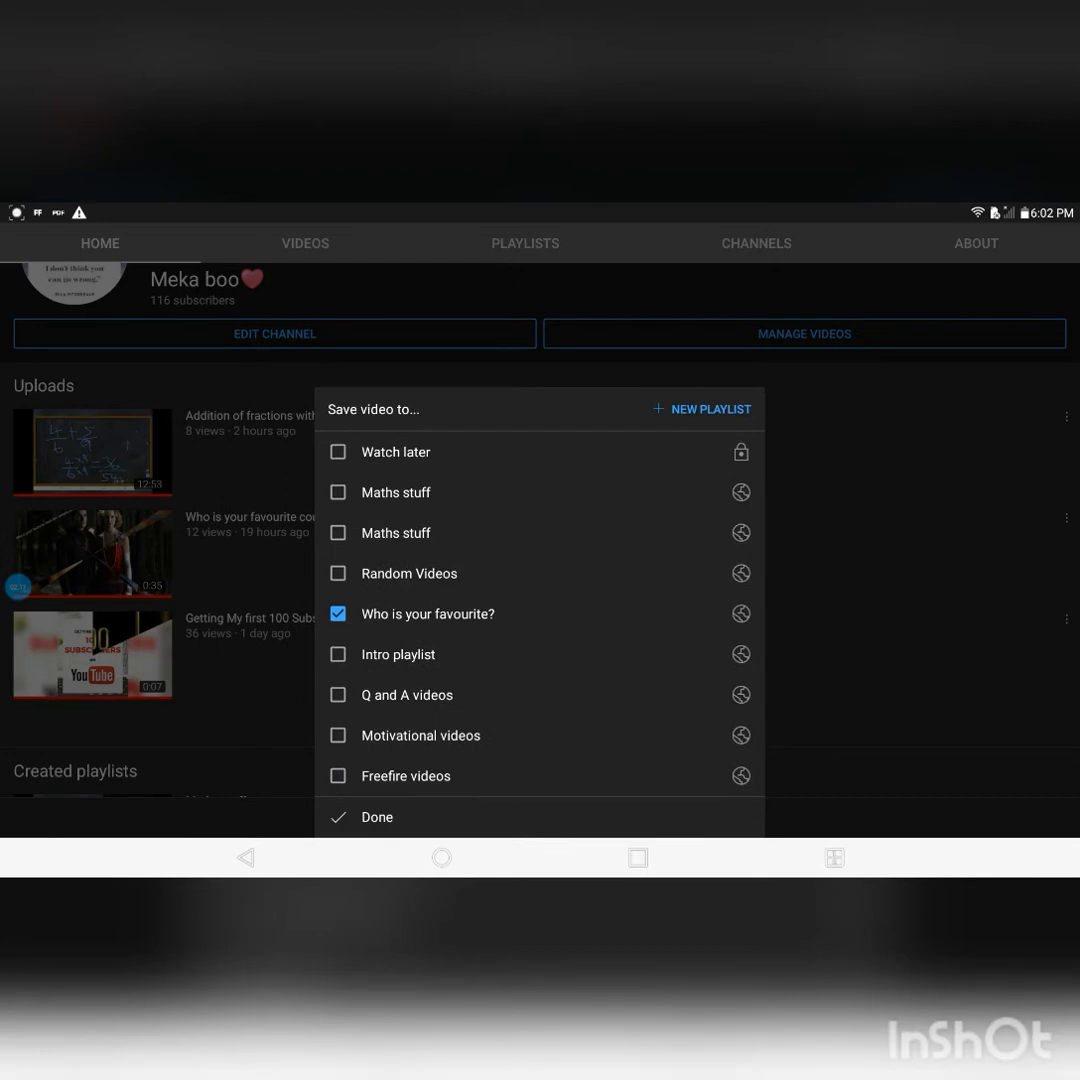
{"action": "left_click", "coordinate": [336, 492]}
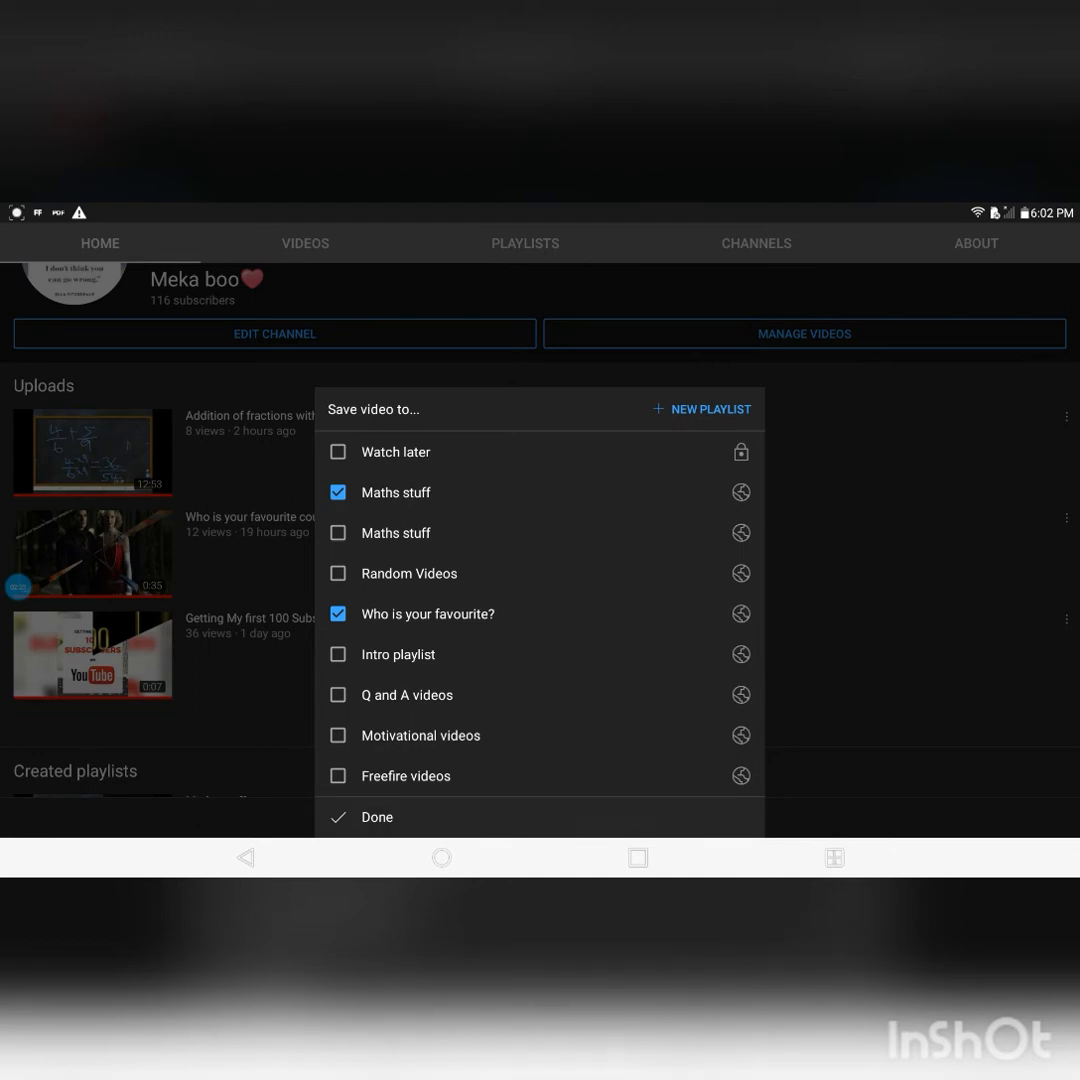
{"action": "left_click", "coordinate": [376, 816]}
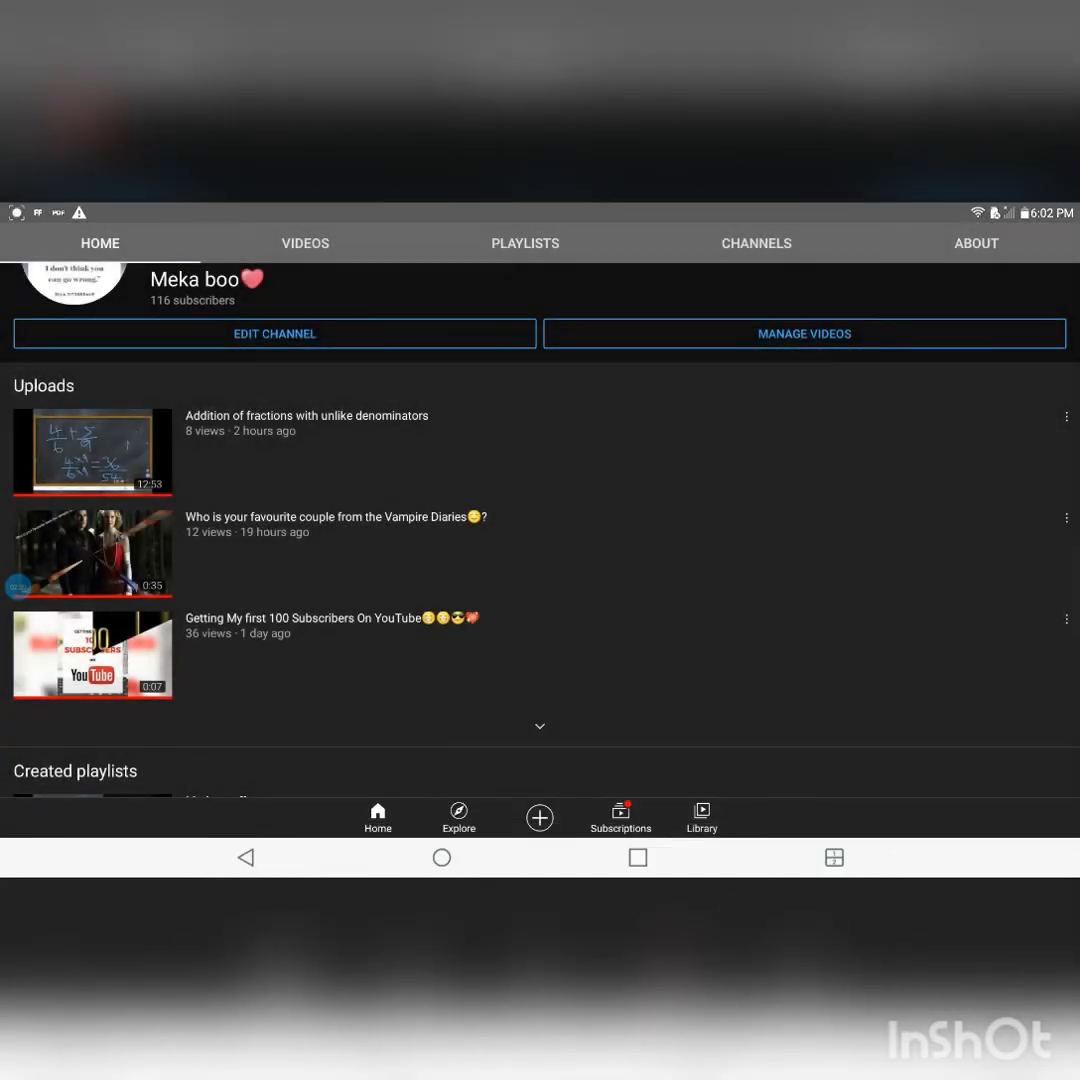
- View the channel's playlists showing the first Maths stuff playlist with two videos
{"action": "left_click", "coordinate": [92, 452]}
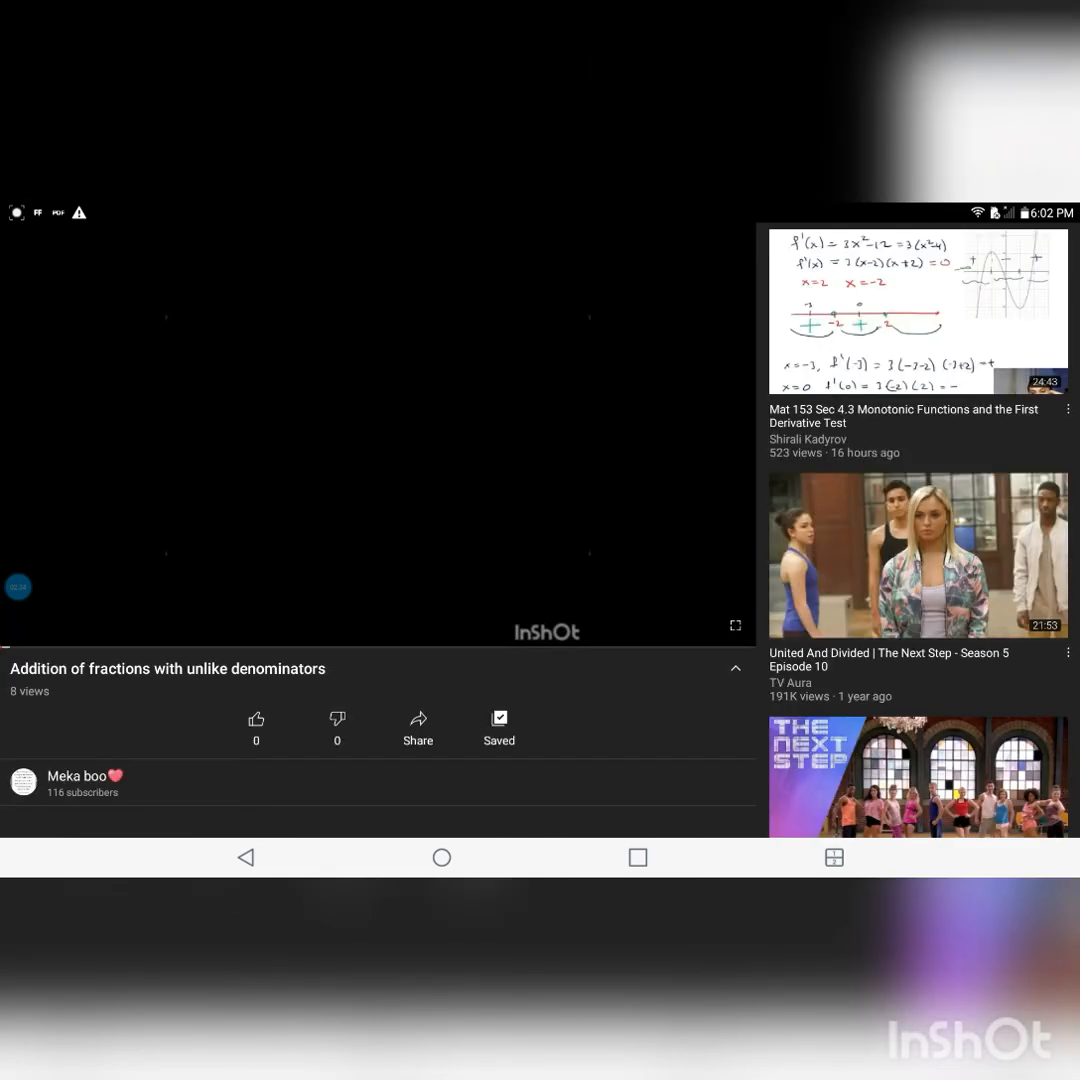
{"action": "left_click", "coordinate": [380, 436]}
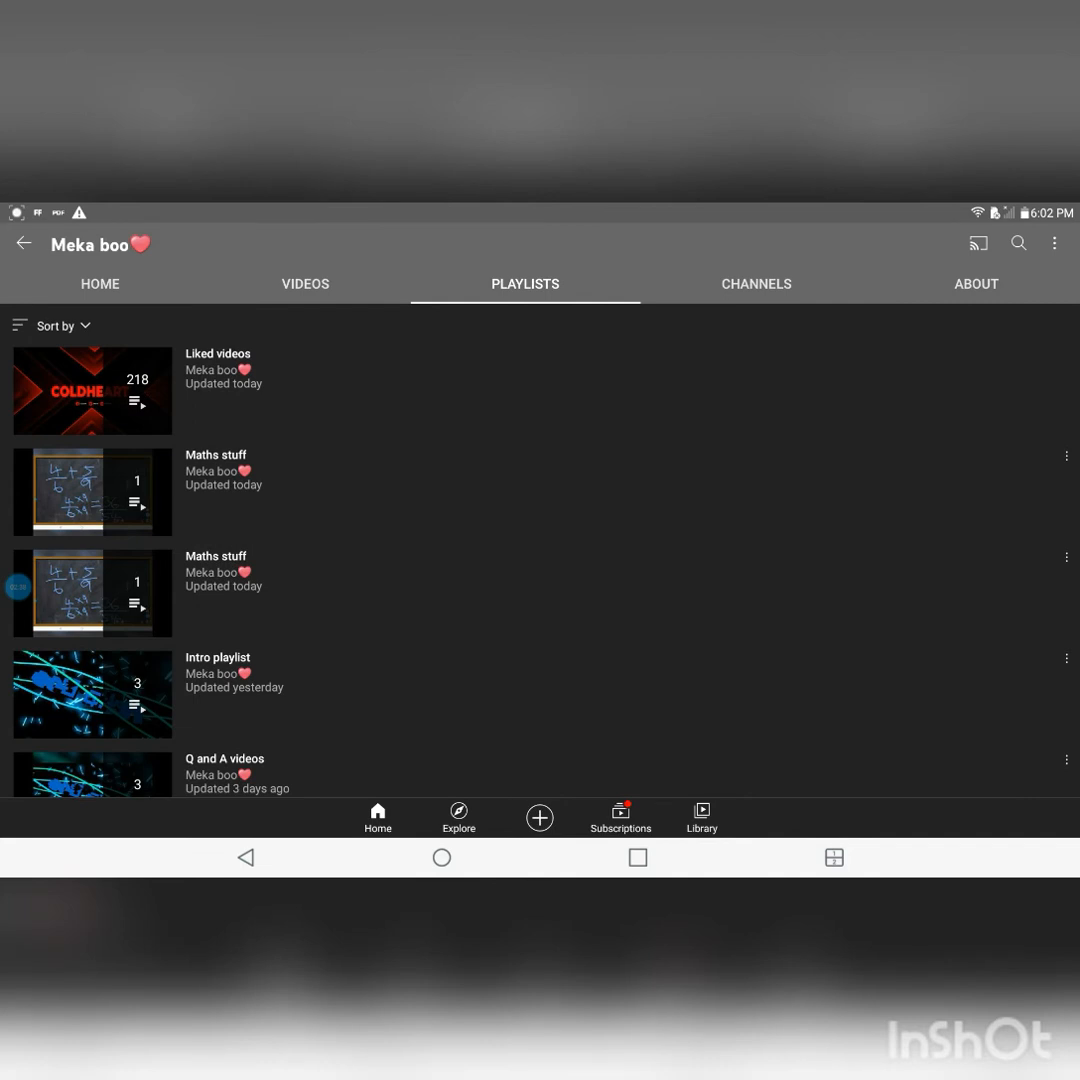
{"action": "left_click", "coordinate": [92, 492]}
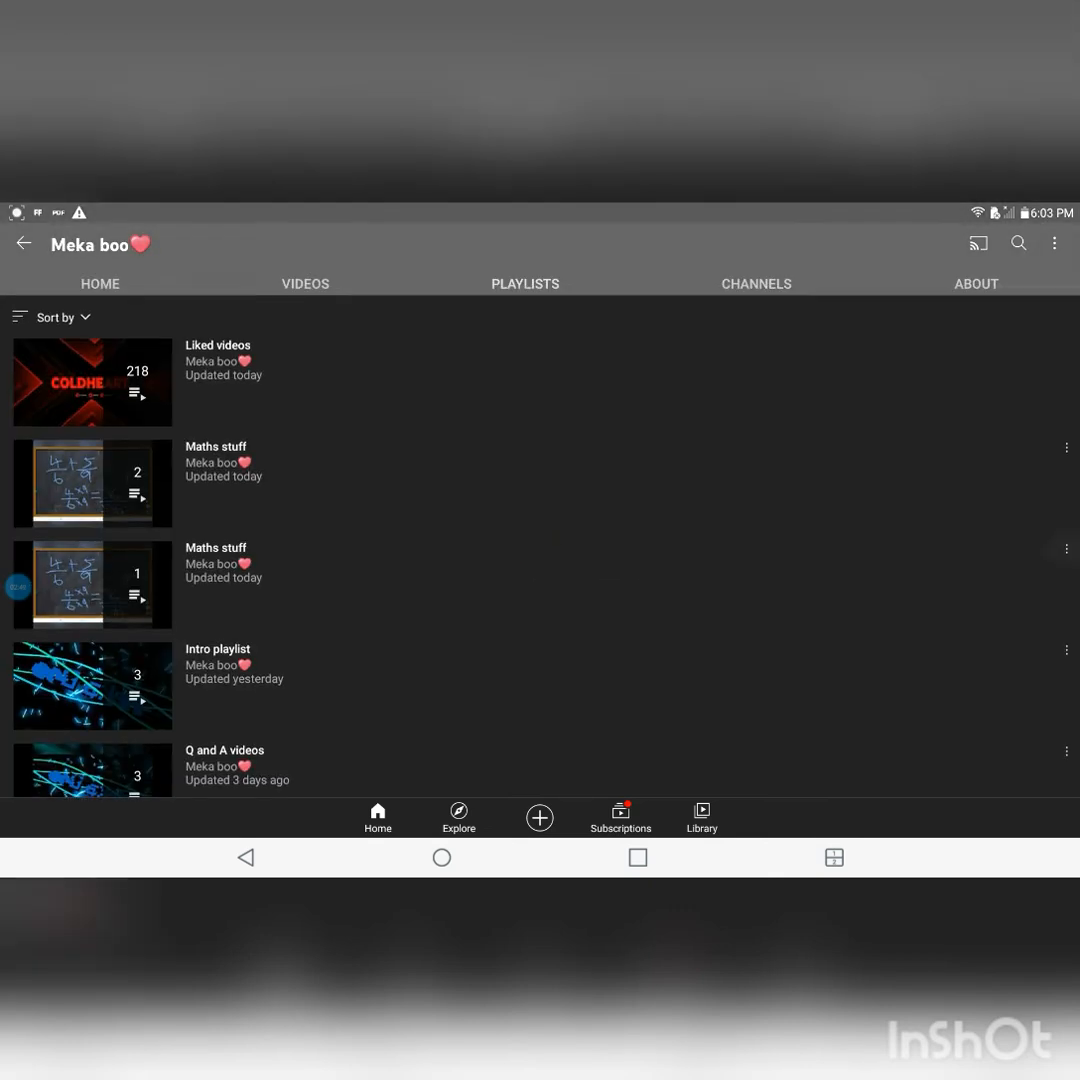
{"action": "left_click", "coordinate": [524, 284]}
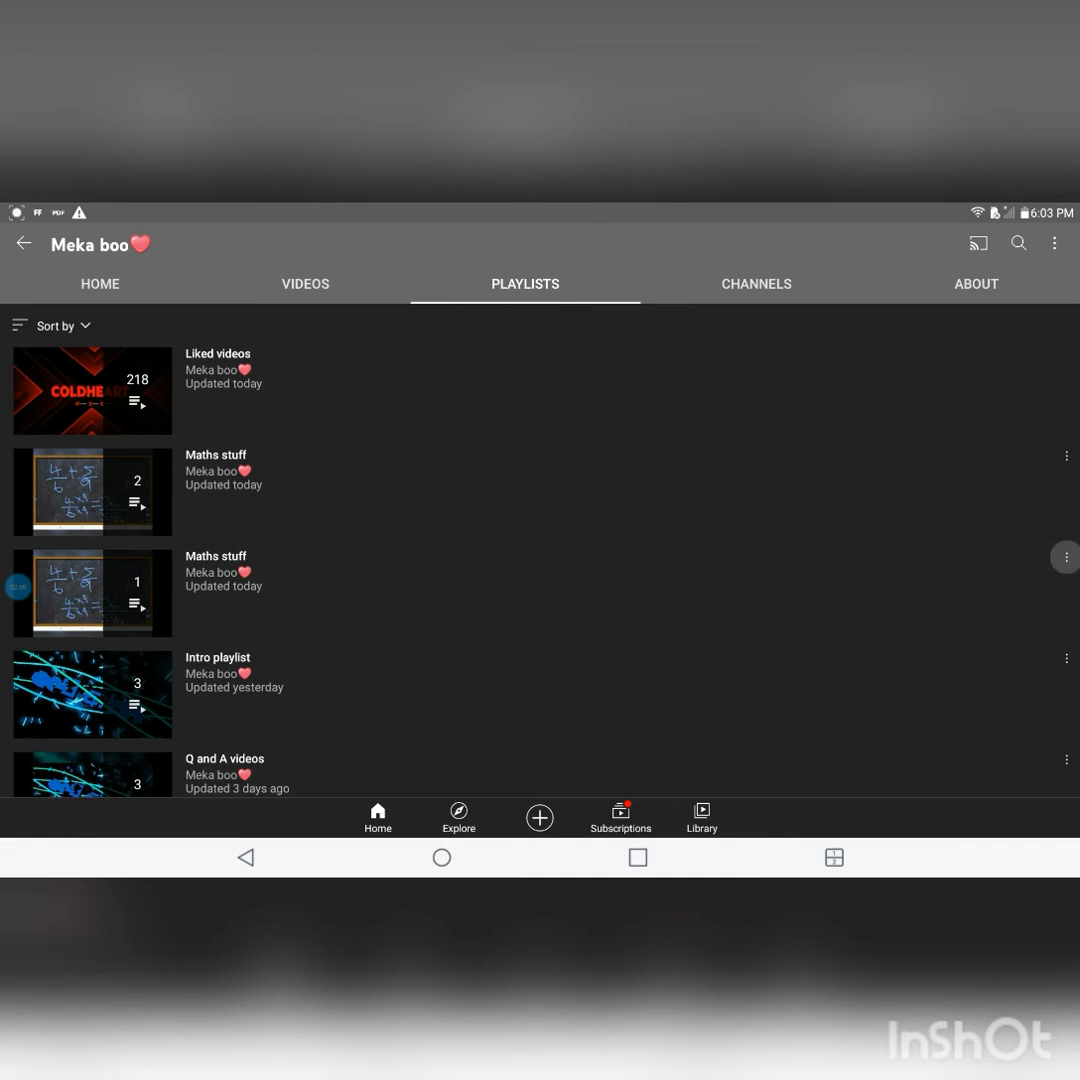
- Return to the YouTube home feed and bring up the account menu
{"action": "left_click", "coordinate": [92, 492]}
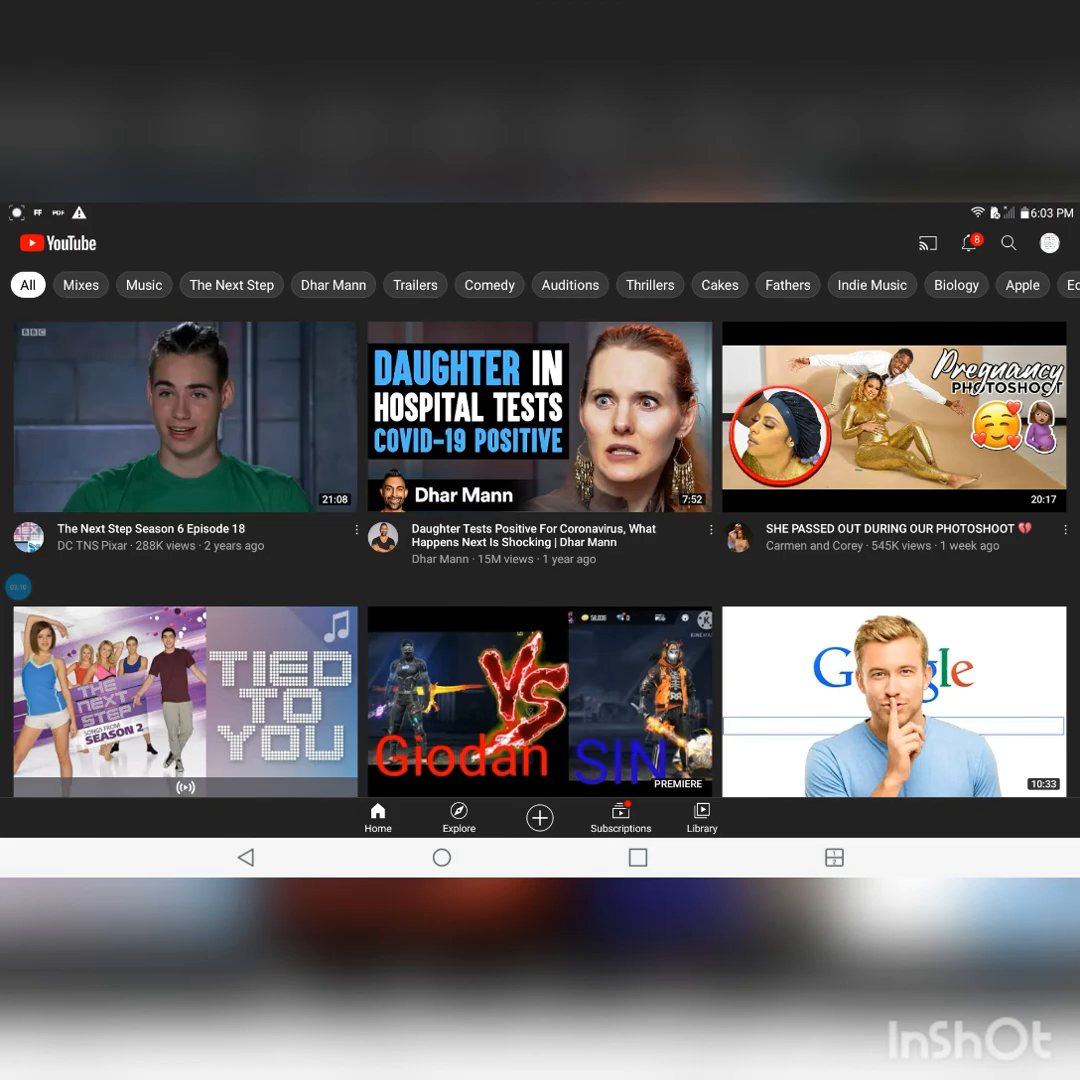
{"action": "left_click", "coordinate": [1048, 242]}
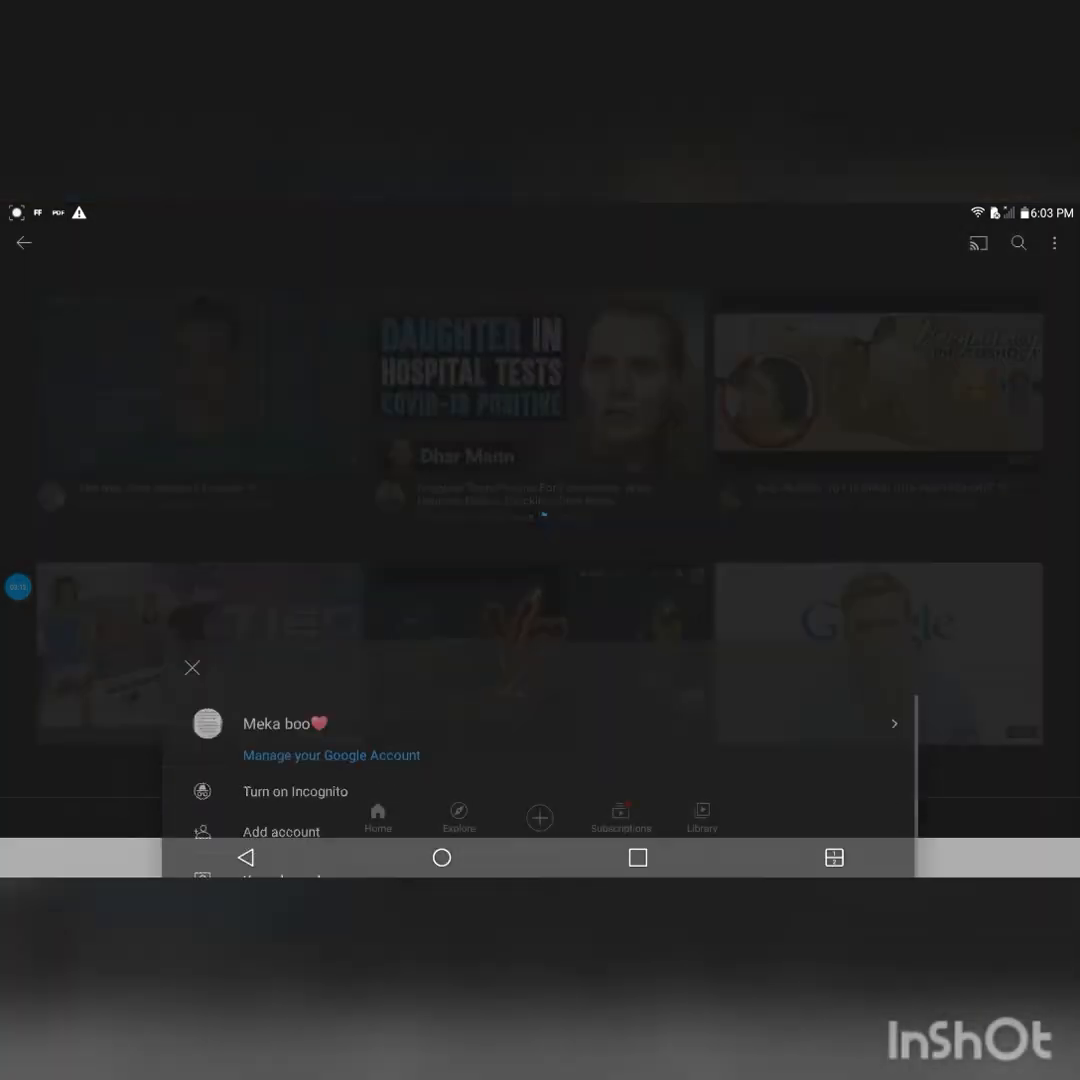